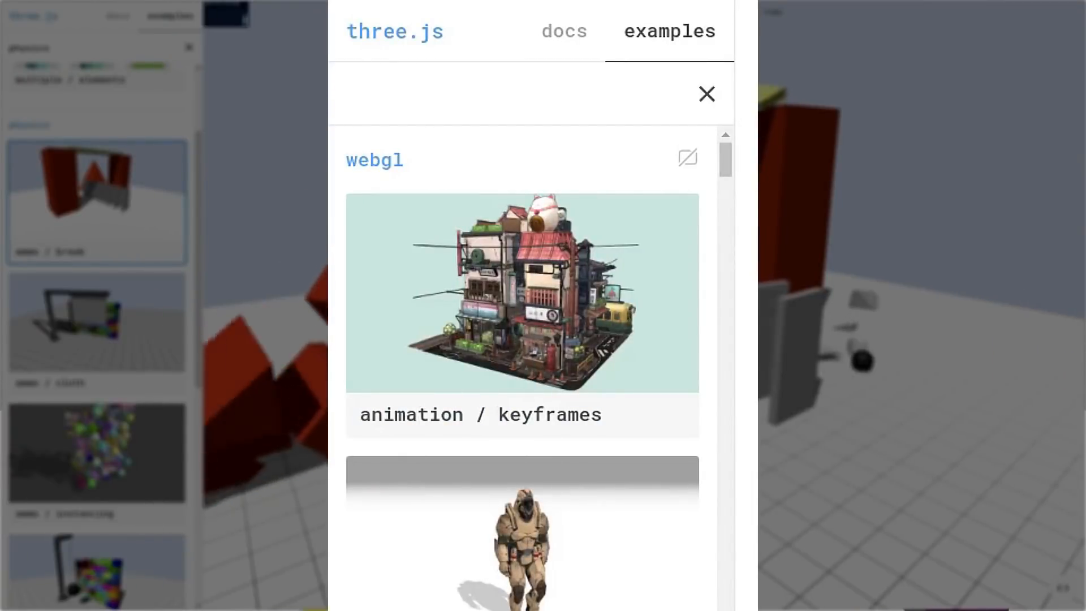
Search the three.js examples for 'physics' to list only the physics demos
{"action": "type", "text": "physics"}
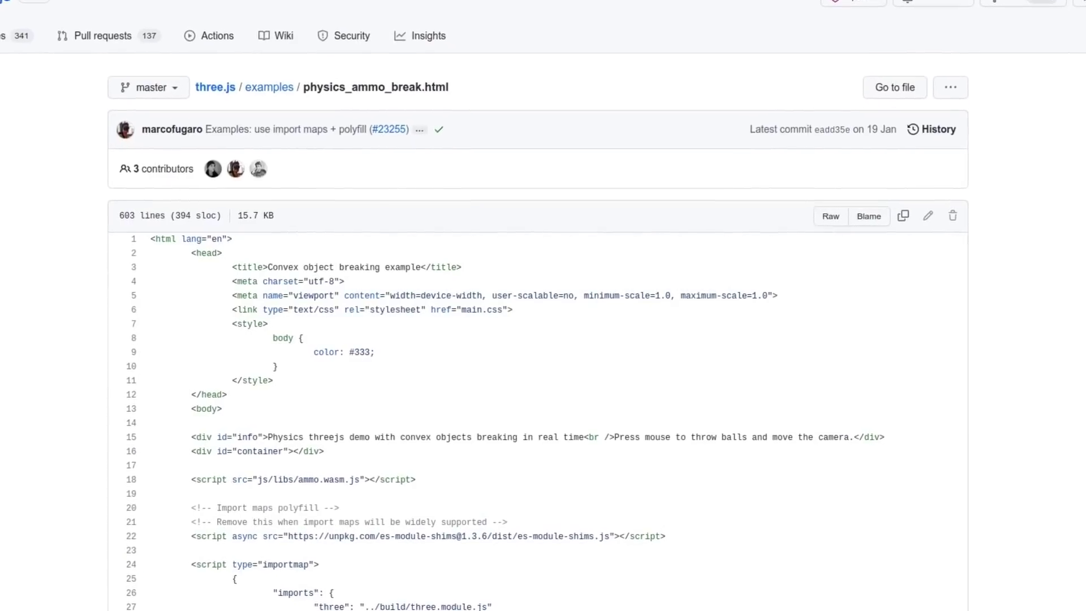
Scroll down through the ammo.js repository's file listing on GitHub
{"action": "scroll", "scroll_direction": "down", "scroll_amount": 3}
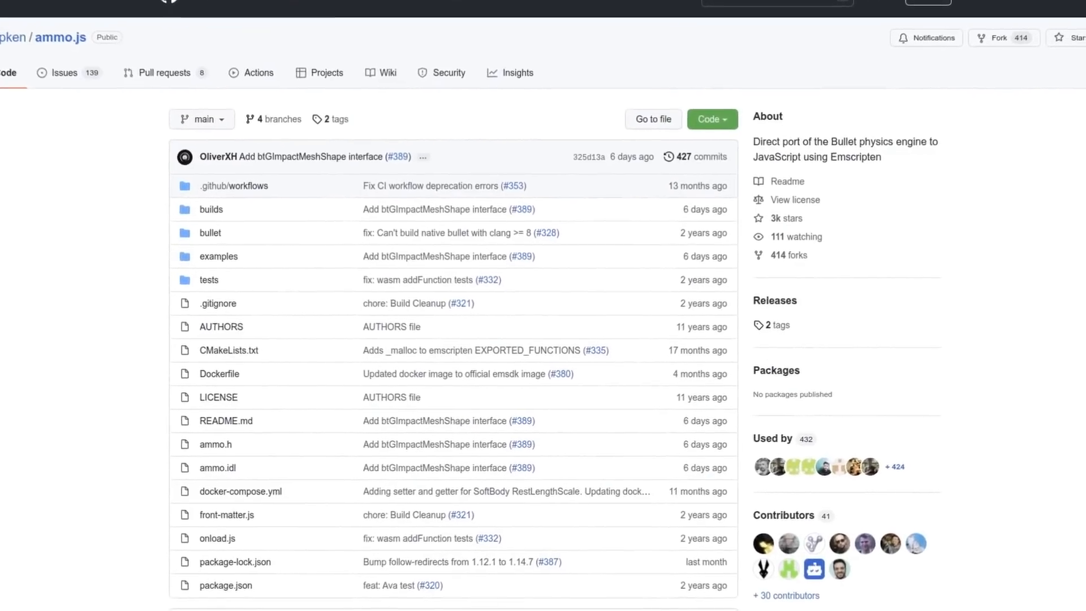
{"action": "scroll", "scroll_direction": "down", "scroll_amount": 3}
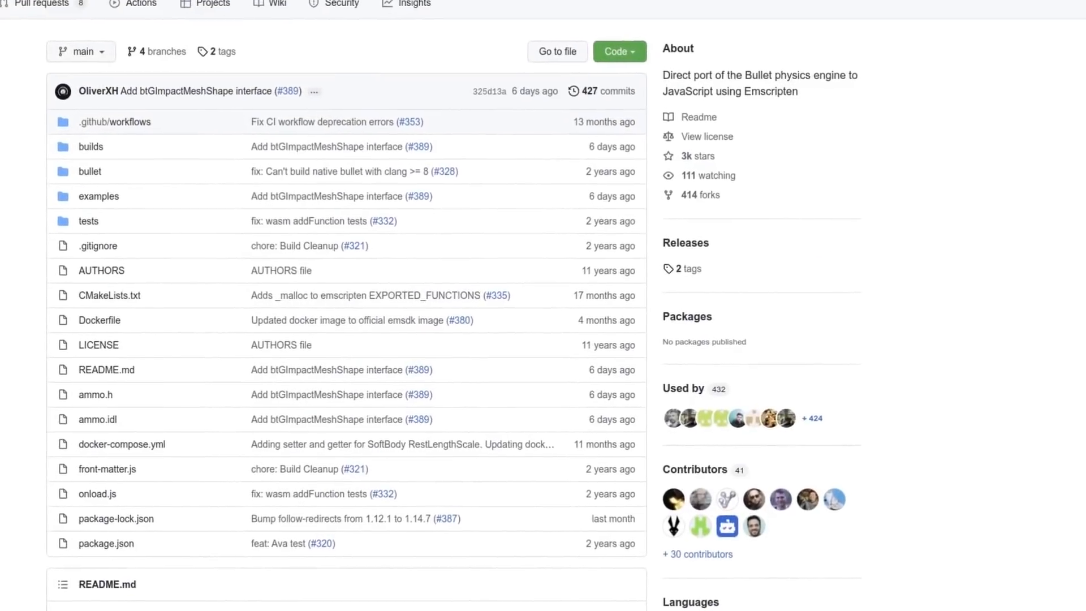
{"action": "scroll", "scroll_direction": "down", "scroll_amount": 3}
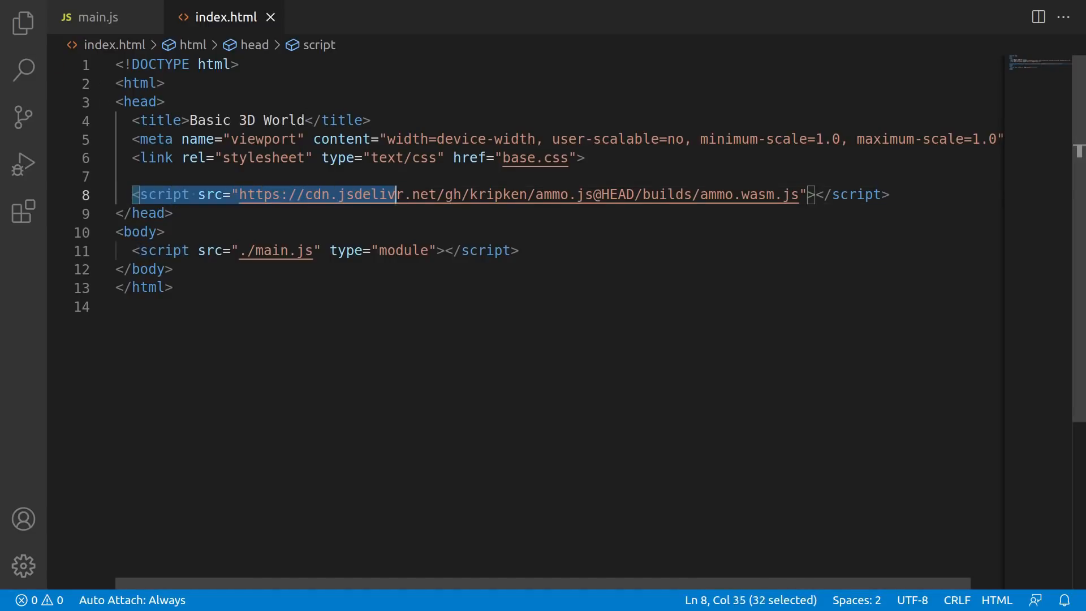
Edit the ammo.wasm.js script file name in index.html and save it
{"action": "key", "text": "shift+End"}
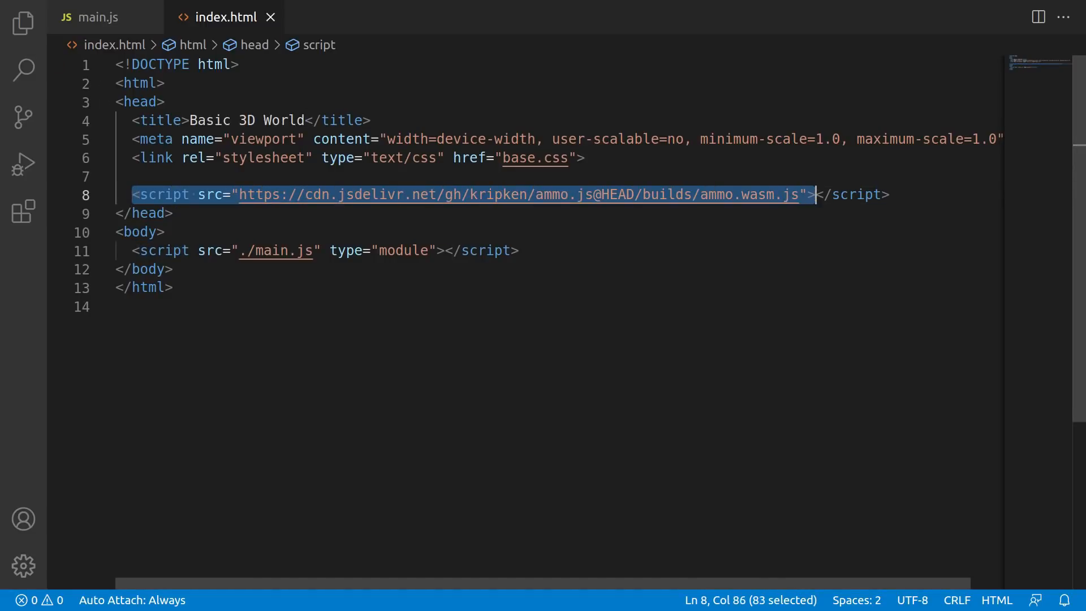
{"action": "left_click", "coordinate": [139, 176]}
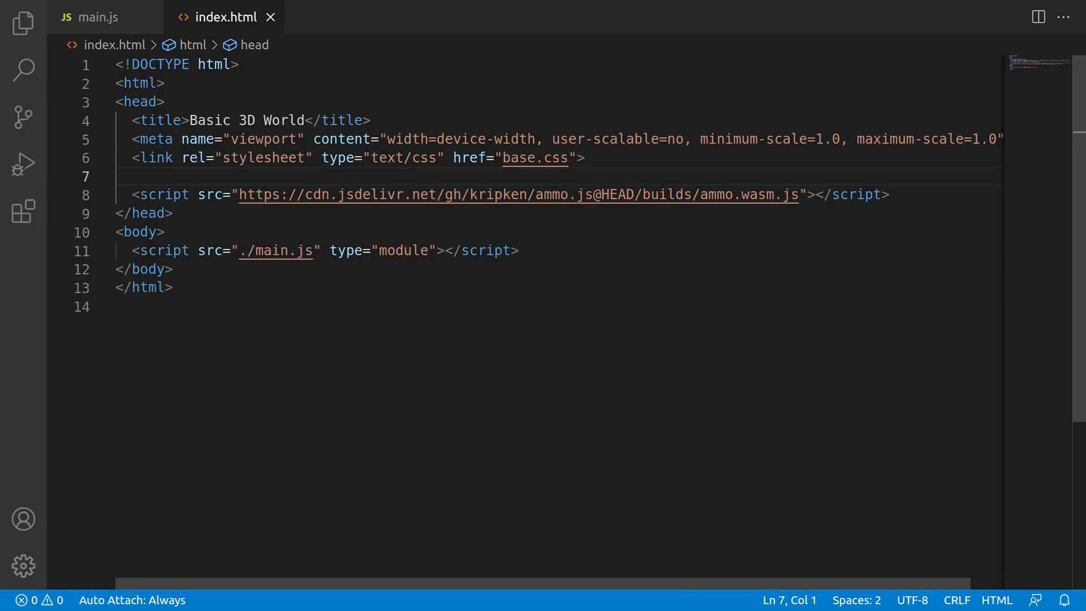
{"action": "double_click", "coordinate": [756, 194]}
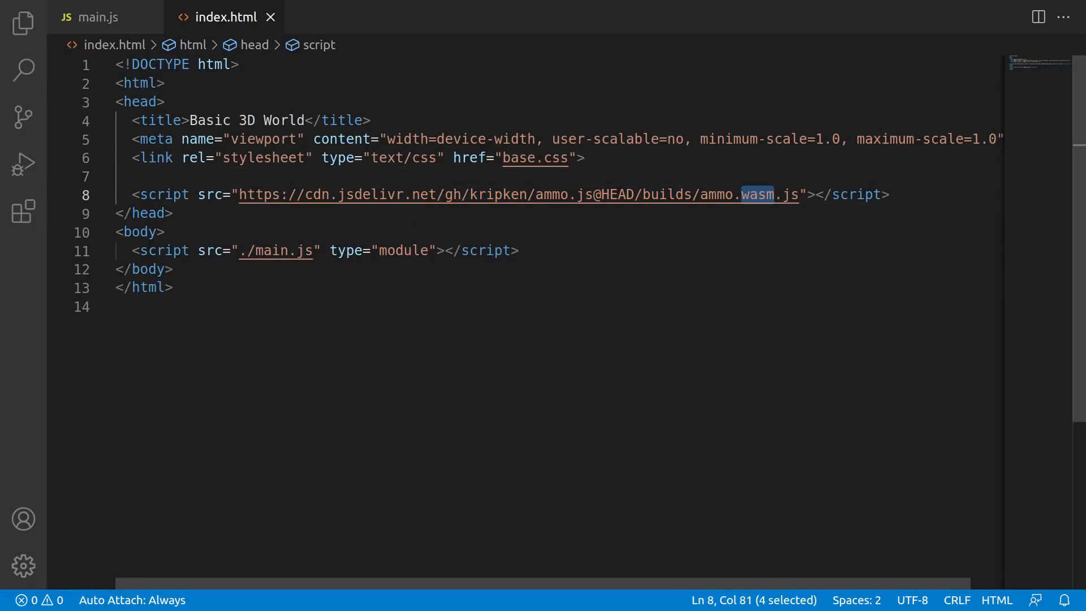
{"action": "key", "text": "Delete"}
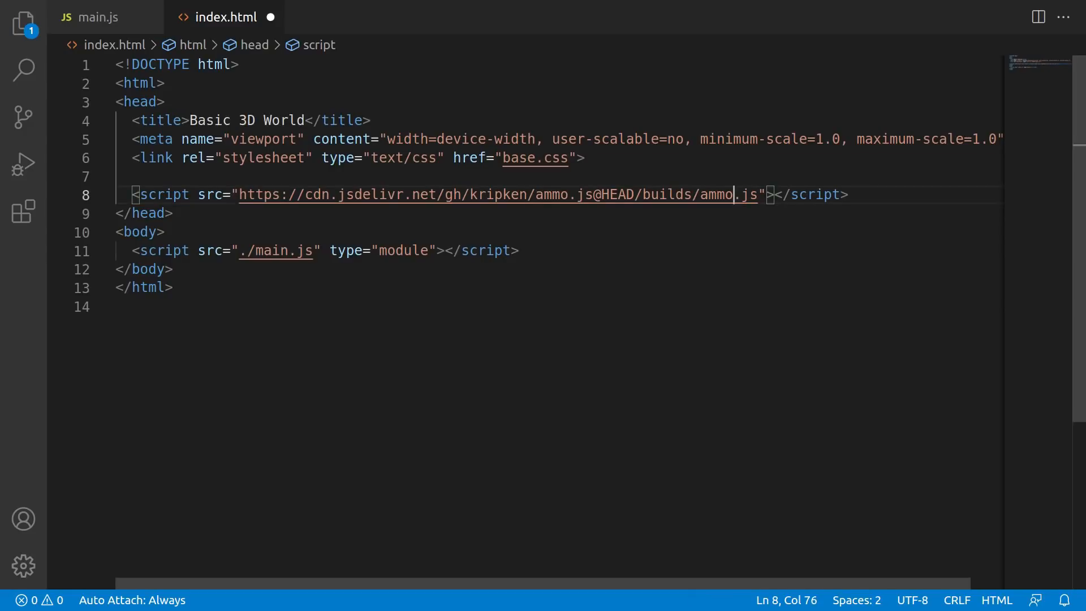
{"action": "key", "text": "ctrl+s"}
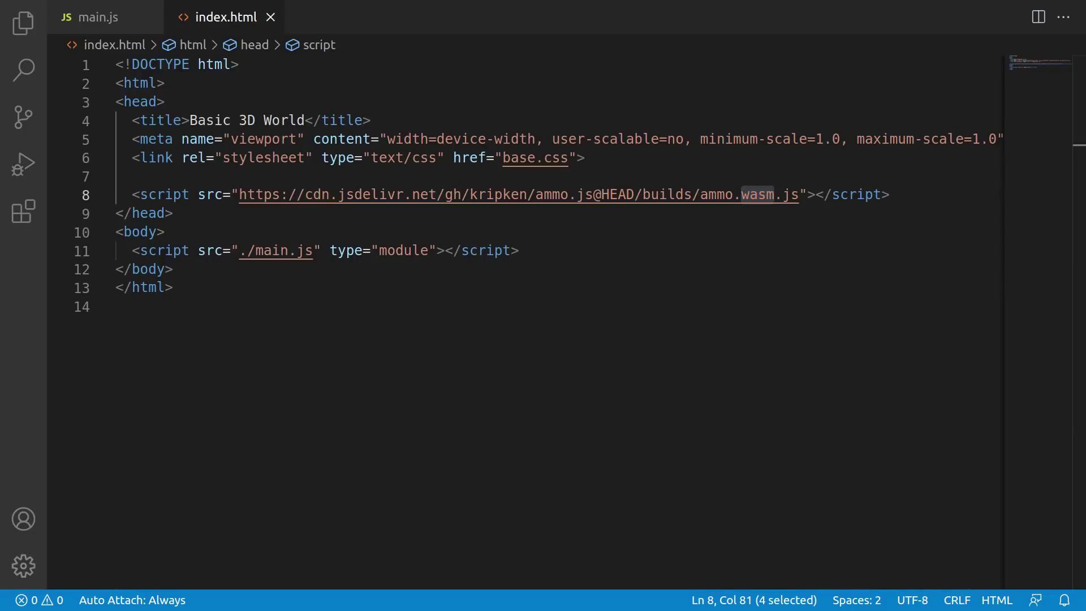
In main.js, assign the loaded library with Ammo = lib; inside Ammo().then
{"action": "left_click", "coordinate": [93, 17]}
{"action": "type", "text": "});"}
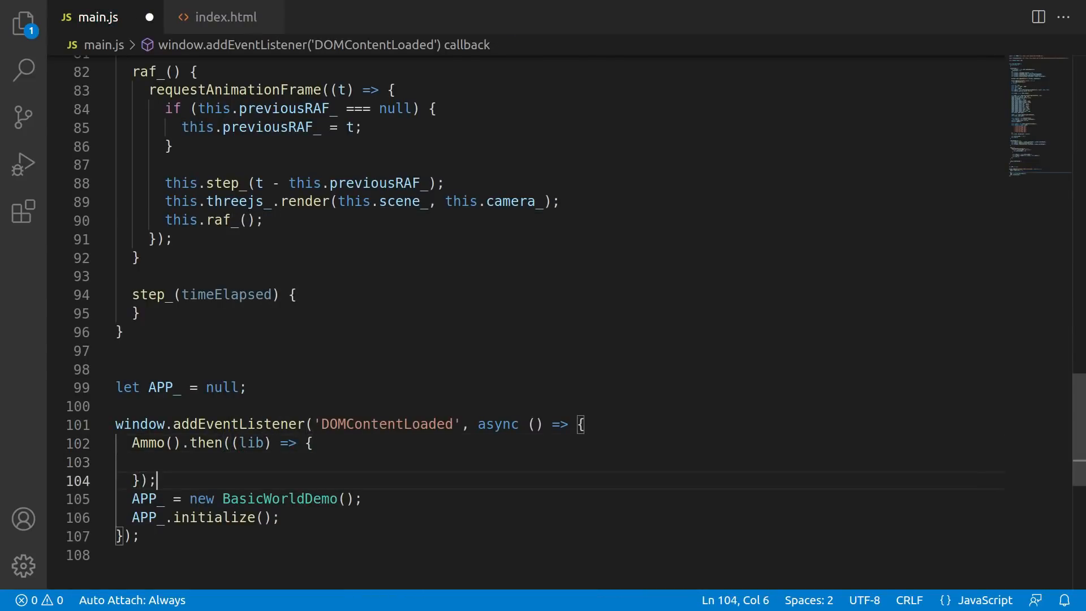
{"action": "type", "text": "Ammo = lib;"}
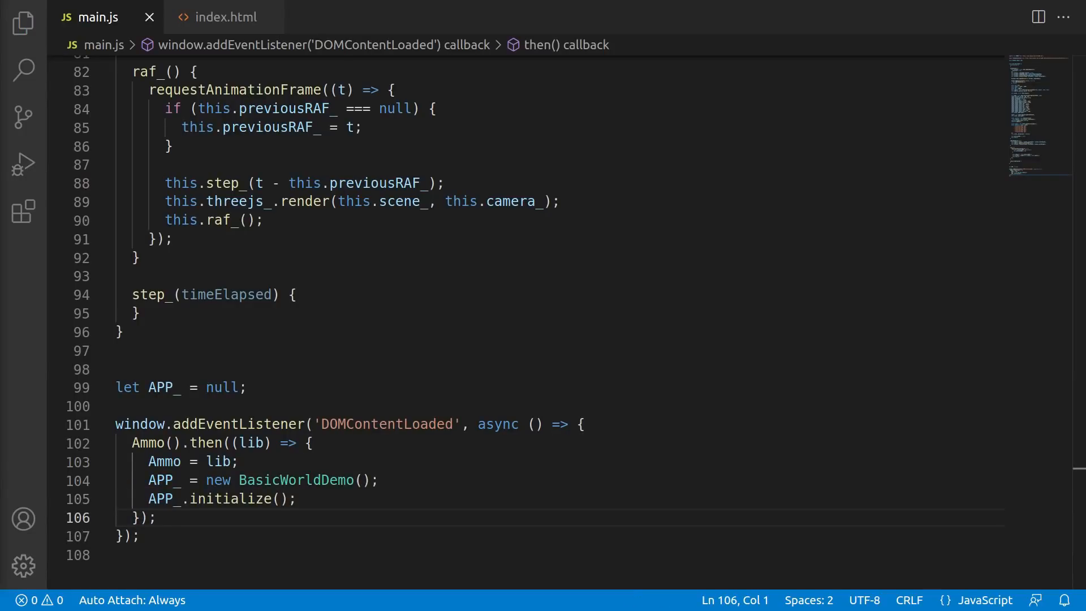
{"action": "scroll", "scroll_direction": "up", "scroll_amount": 3}
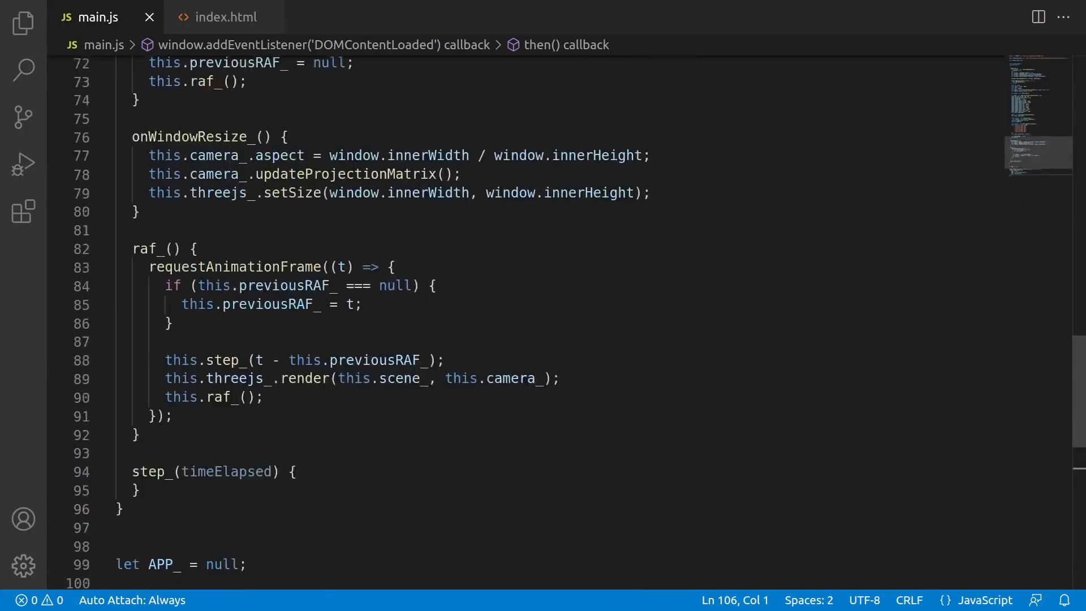
{"action": "scroll", "scroll_direction": "up", "scroll_amount": 3}
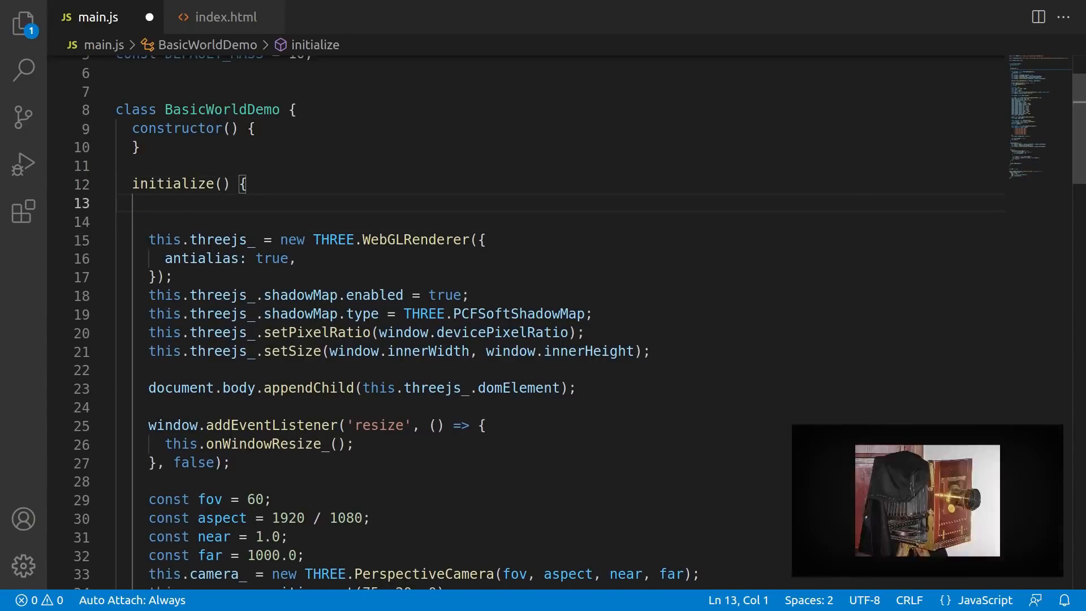
In initialize(), create btDefaultCollisionConfiguration, btCollisionDispatcher and btDbvtBroadphase
{"action": "type", "text": "this.collision"}
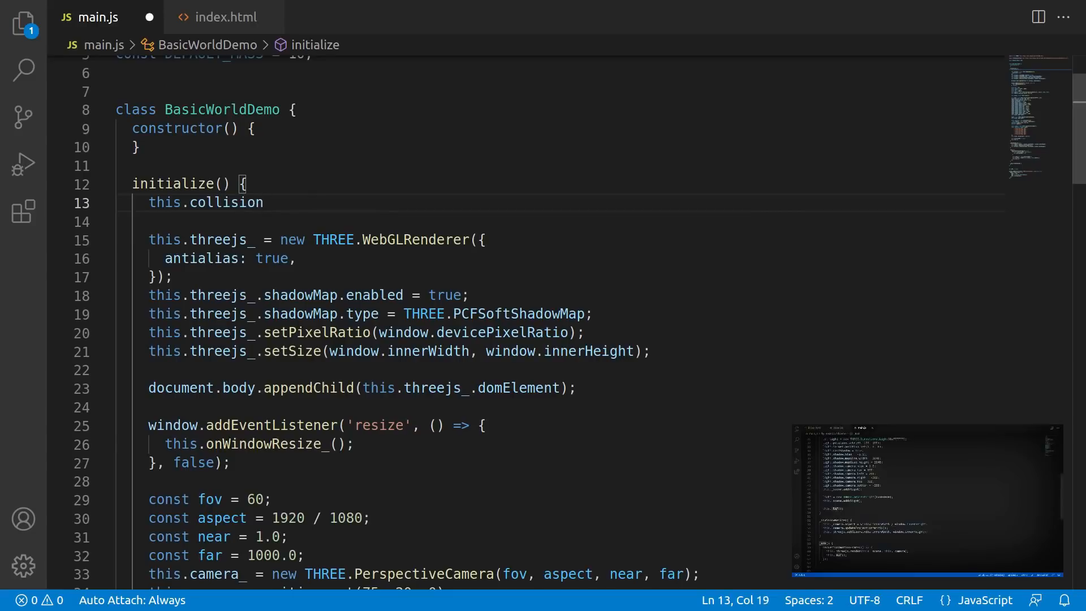
{"action": "type", "text": "Configuration_ = new Ammo.b"}
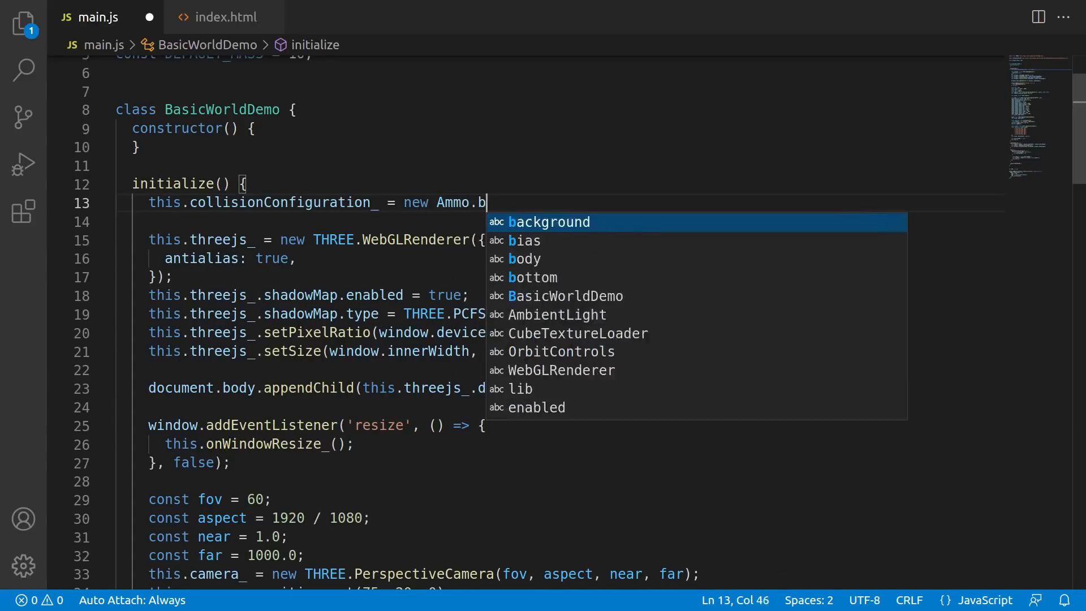
{"action": "type", "text": "tDefaultCollisionConfiguration();"}
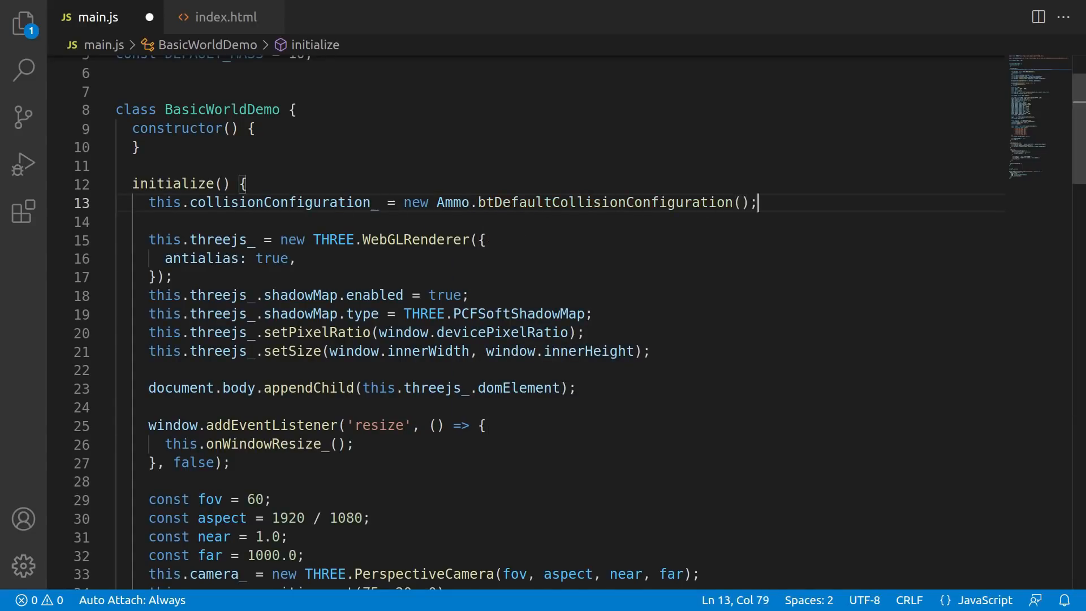
{"action": "type", "text": "this.dispatcher_ = new Ammo.btCollisionDispatcher(this.collisionConfiguration_);"}
{"action": "type", "text": "this.broadphase_ = new Ammo.b"}
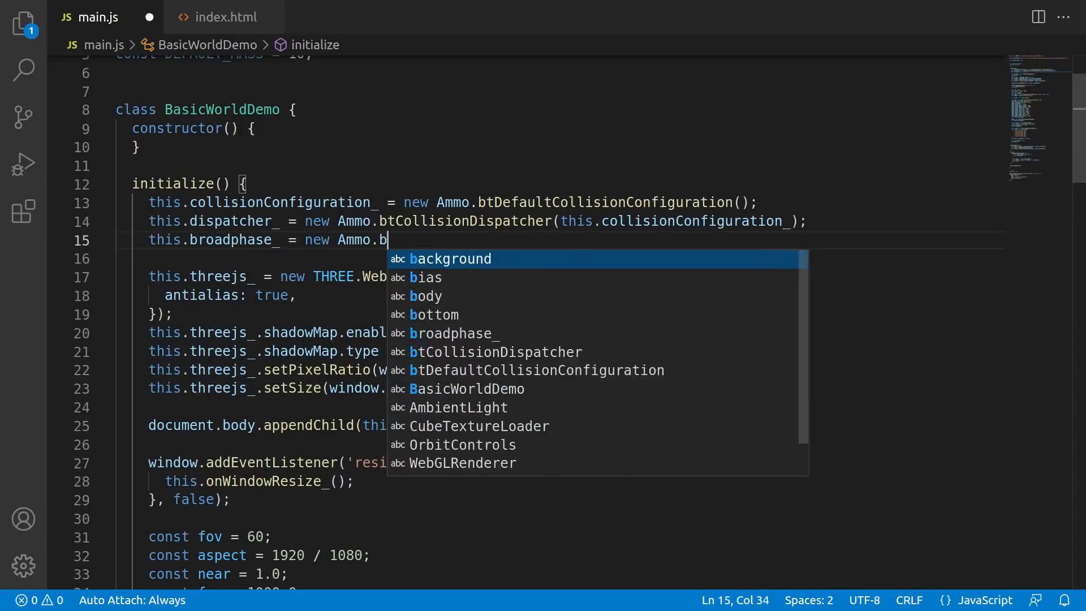
{"action": "type", "text": "tDbvtBroadphase"}
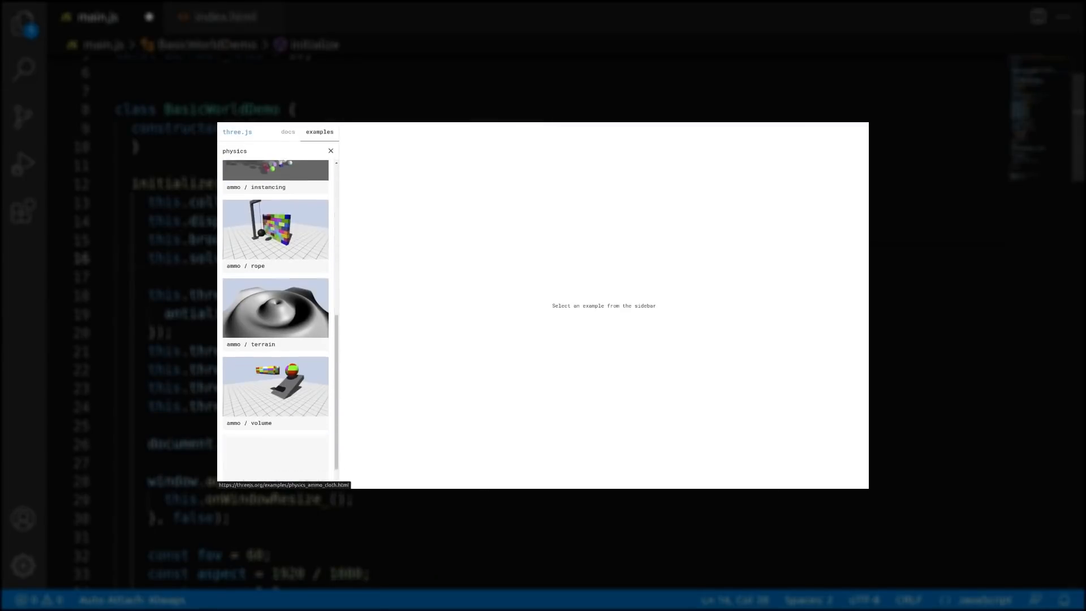
Open the ammo / volume example's source and inspect its initPhysics() code
{"action": "left_click", "coordinate": [275, 388]}
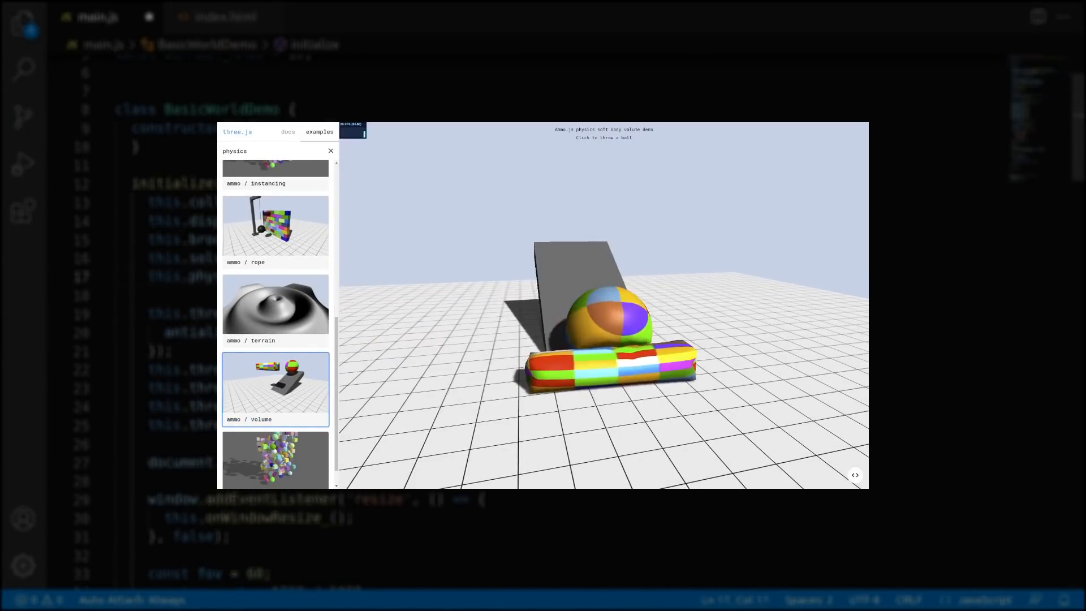
{"action": "left_click", "coordinate": [602, 305]}
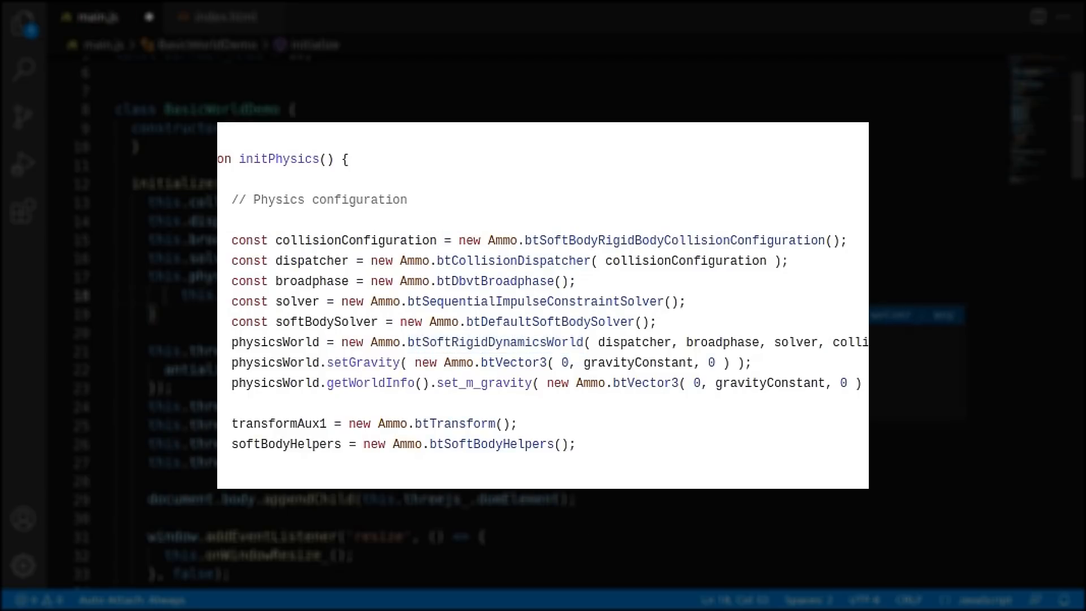
{"action": "double_click", "coordinate": [550, 321]}
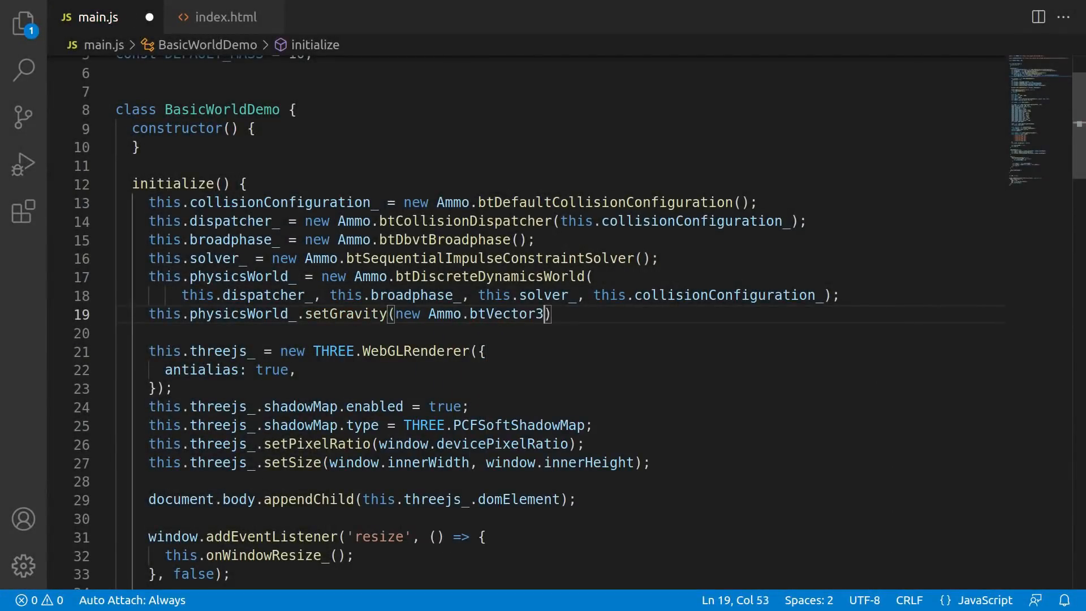
Set gravity to (0, -10, 0) and compute timeElapsedS = timeElapsed * 0.001 before stepSimulation
{"action": "type", "text": "(0, -10, 0));"}
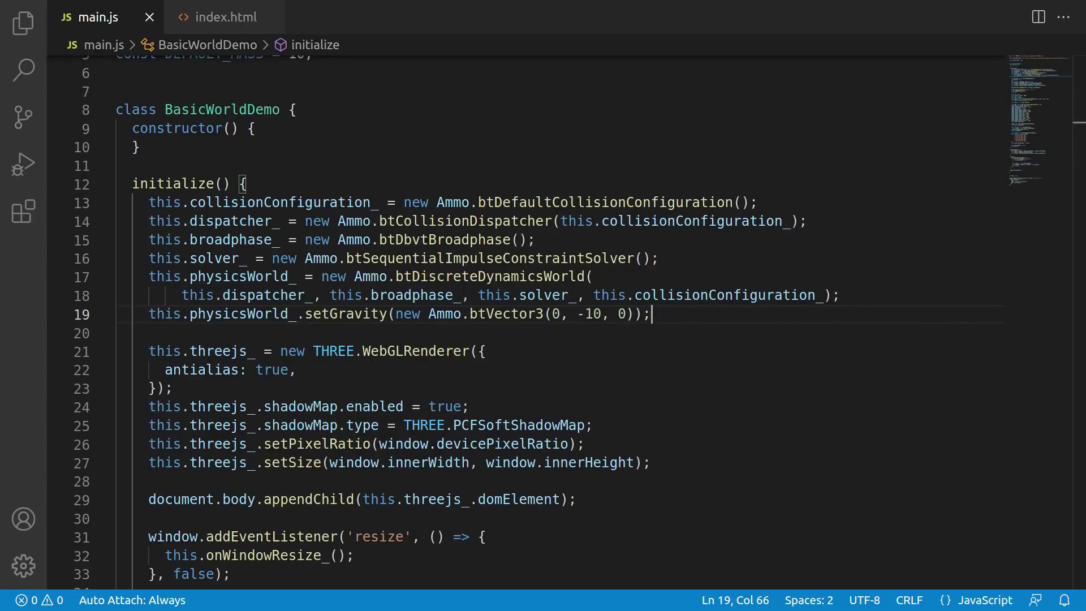
{"action": "scroll", "scroll_direction": "down", "scroll_amount": 3}
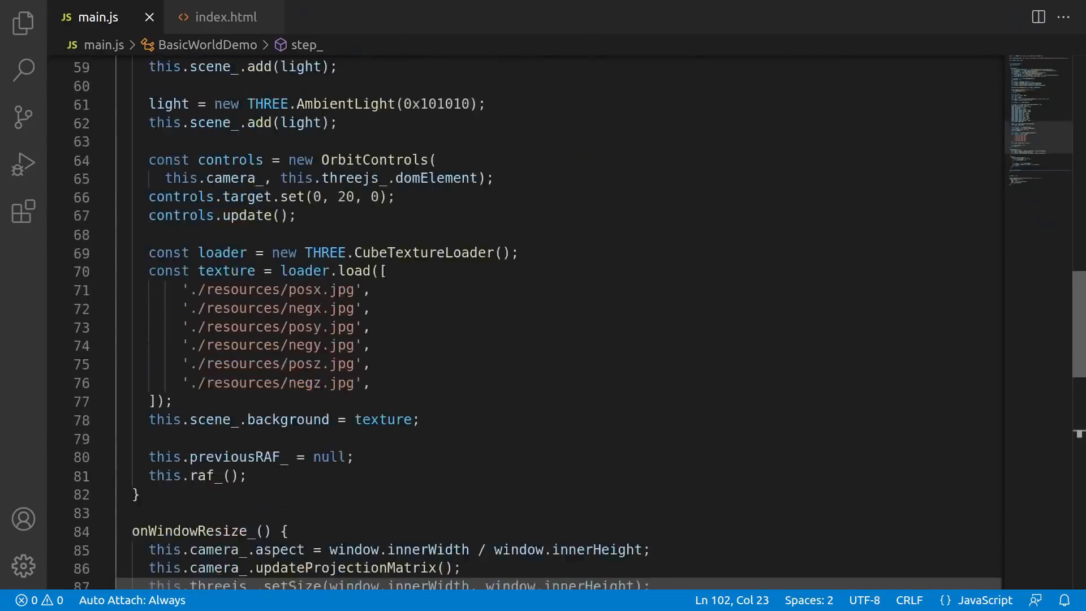
{"action": "type", "text": "cons"}
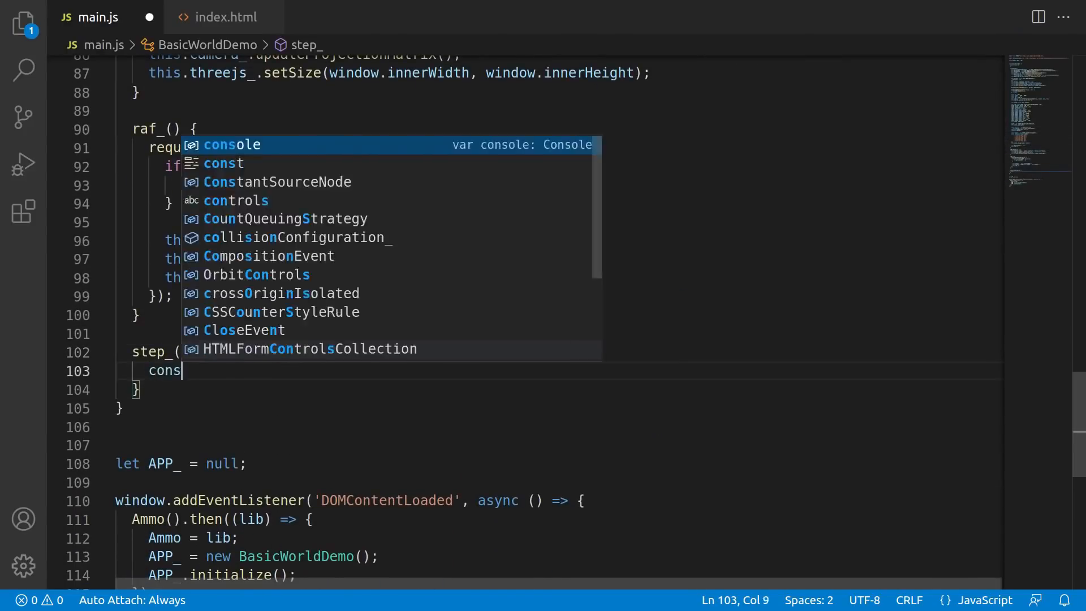
{"action": "type", "text": "timeElapsedS = timeElapsed"}
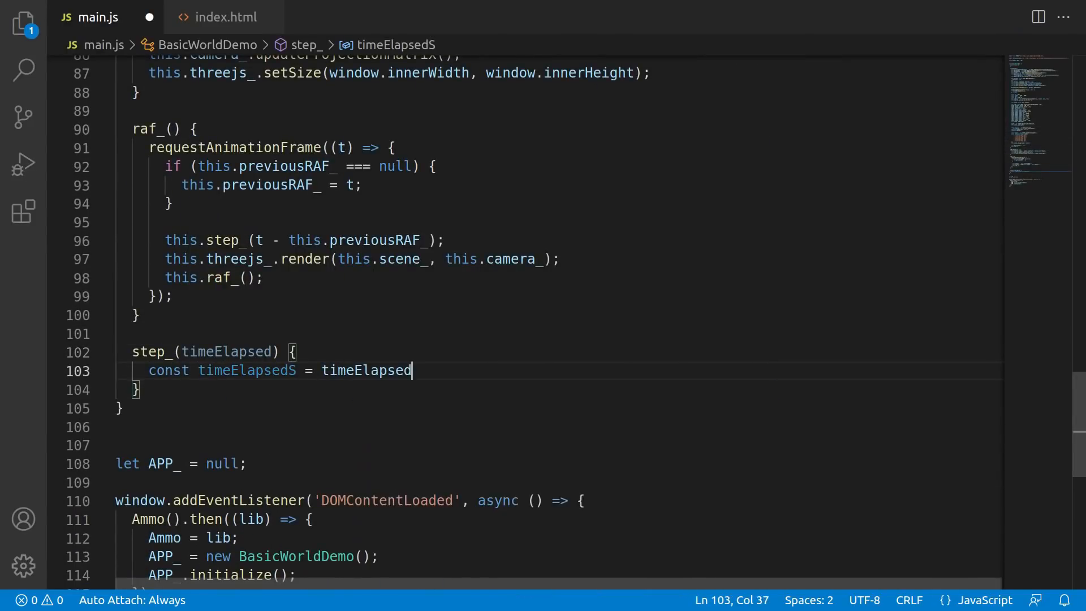
{"action": "type", "text": "* 0.001;"}
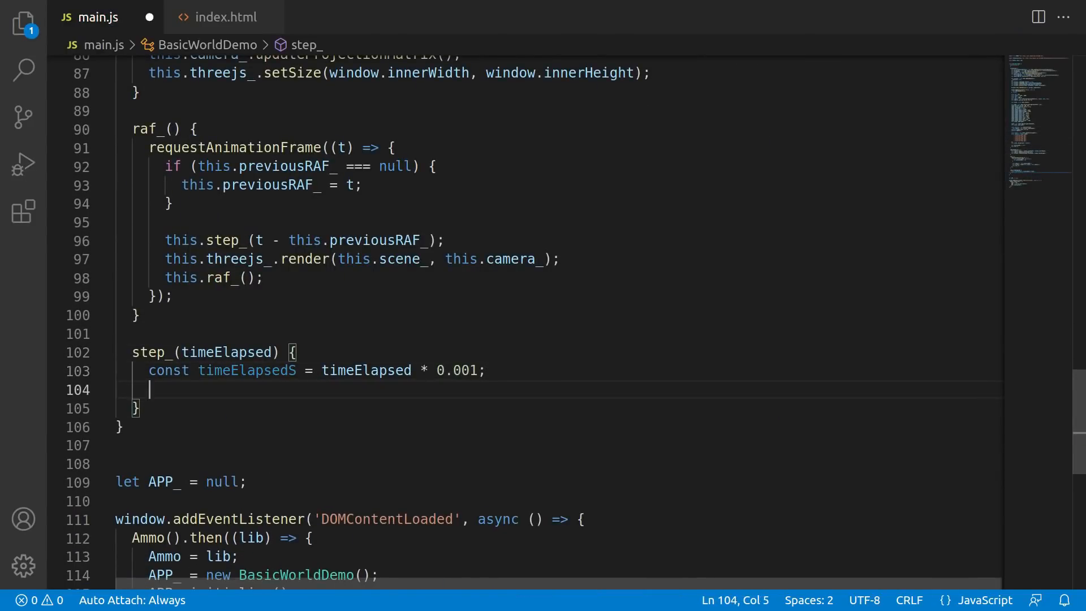
{"action": "type", "text": "this.physicsWorld_.stepSimul"}
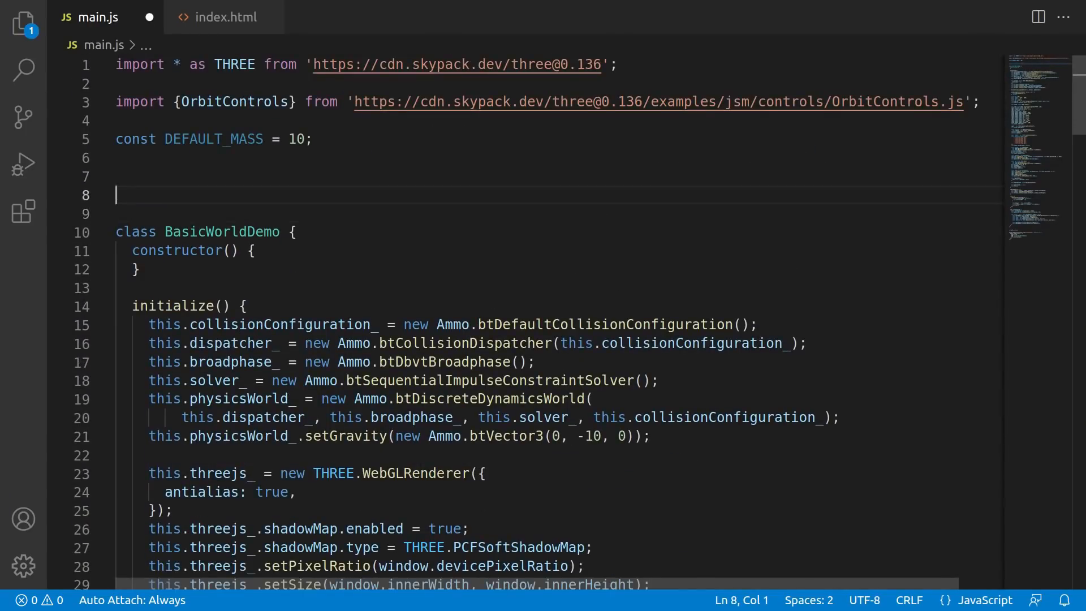
Start class RigidBody with createBox(mass, pos, quat, size) setting the transform's origin and rotation
{"action": "type", "text": "class RigidBody {"}
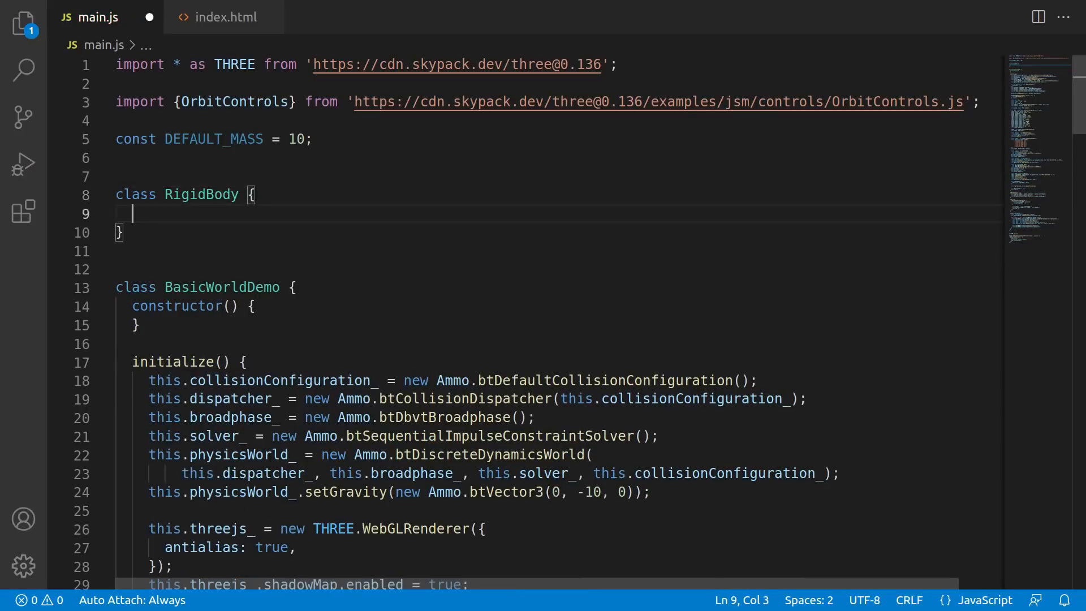
{"action": "type", "text": "constructor() {"}
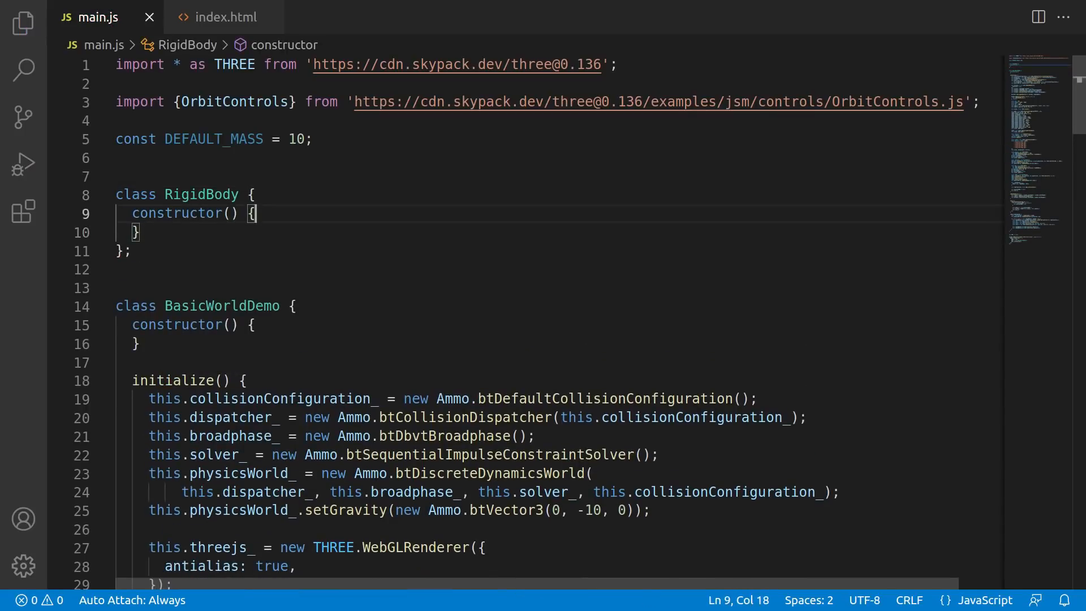
{"action": "type", "text": "createBox(mass, pos, quat,"}
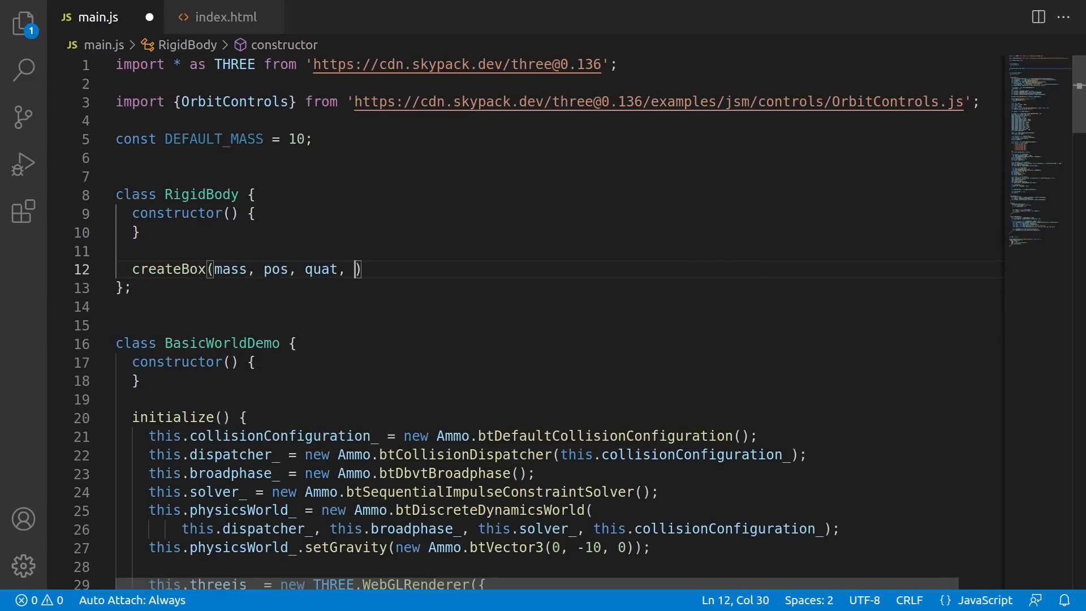
{"action": "type", "text": "size) {"}
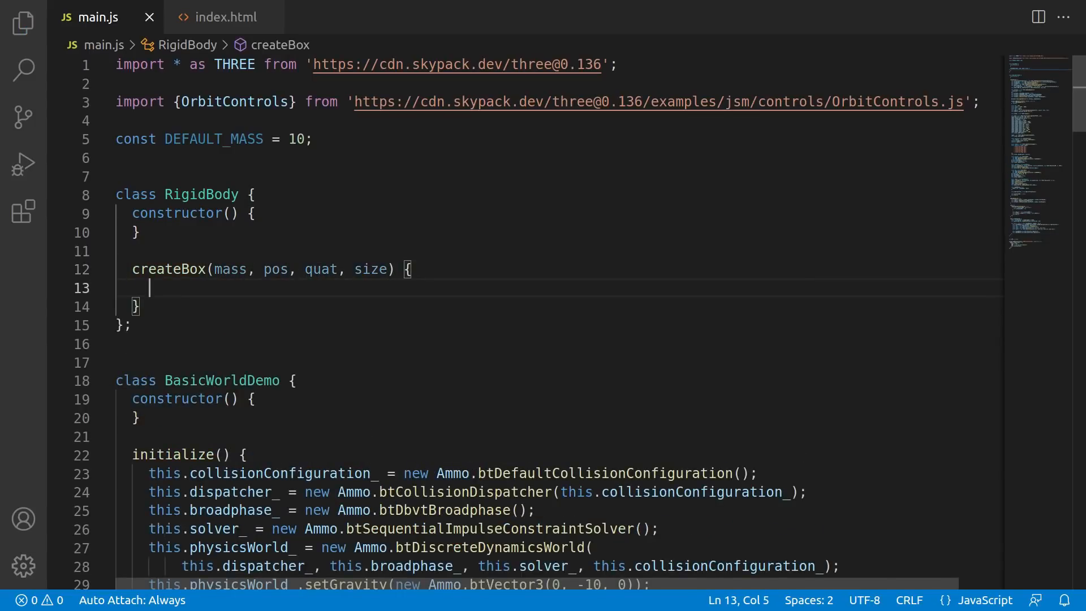
{"action": "type", "text": "this.transform_ = new Ammo.btTransform();"}
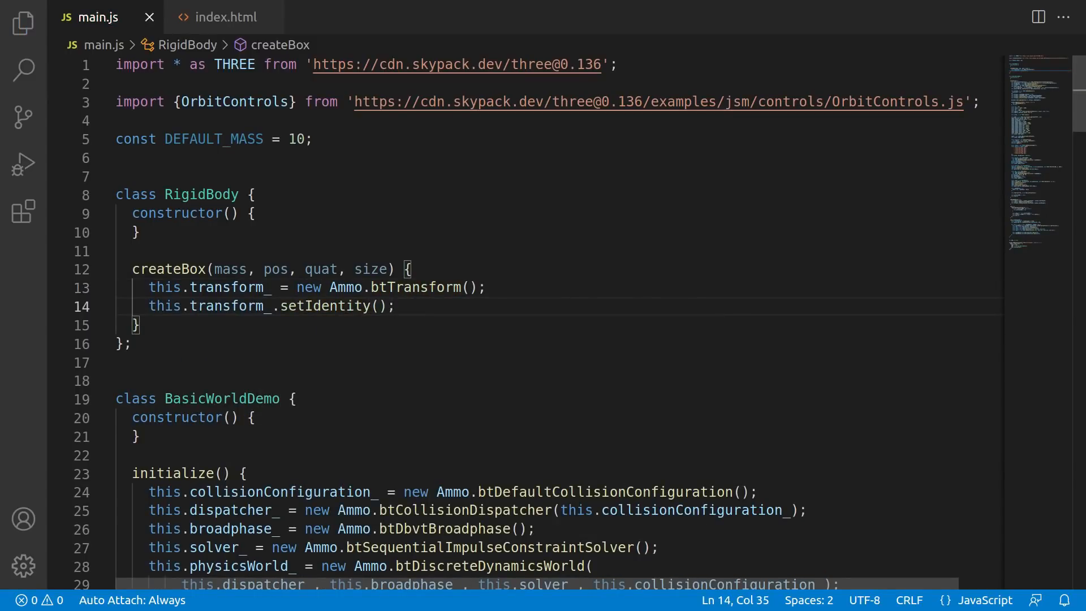
{"action": "type", "text": "this.transform_.setOrigin()"}
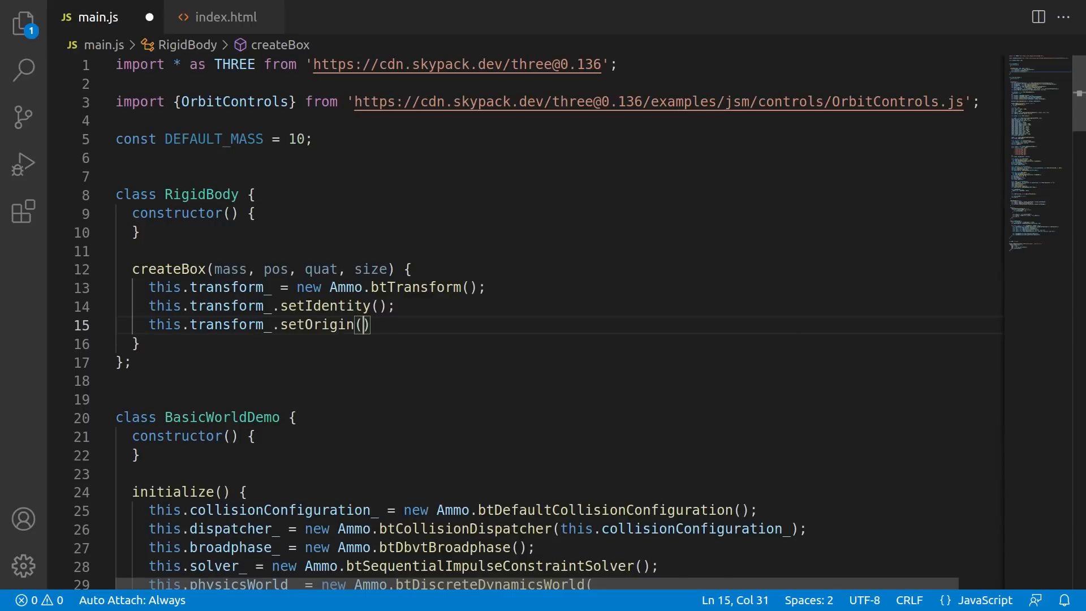
{"action": "type", "text": "new Ammo.btVector3(pos.x, pos.y, pos.z"}
{"action": "type", "text": "thi"}
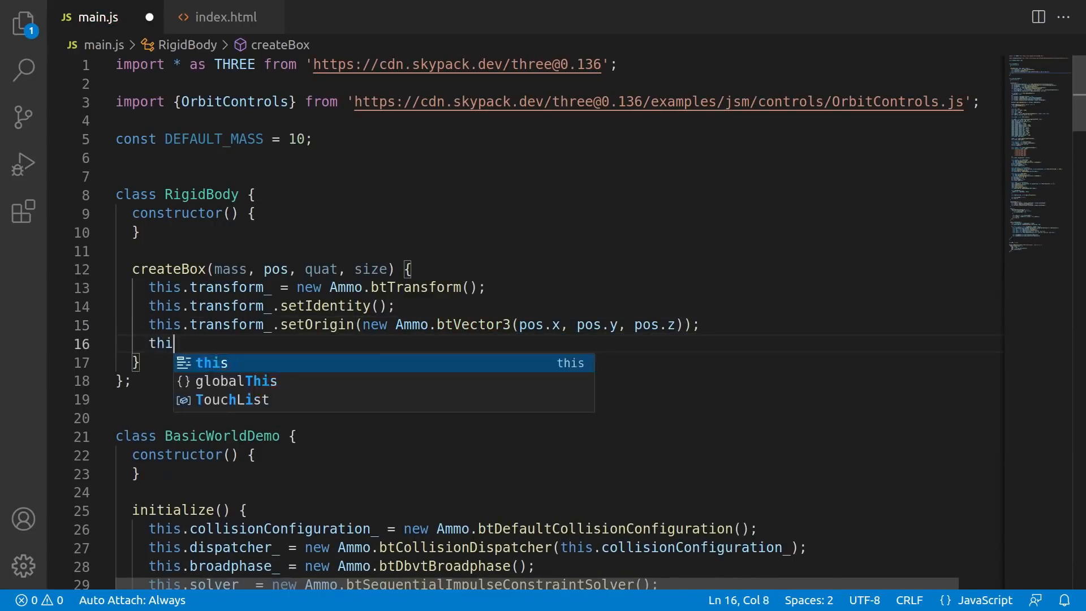
{"action": "type", "text": "s.transform_.setRotation(new Ammo.bt"}
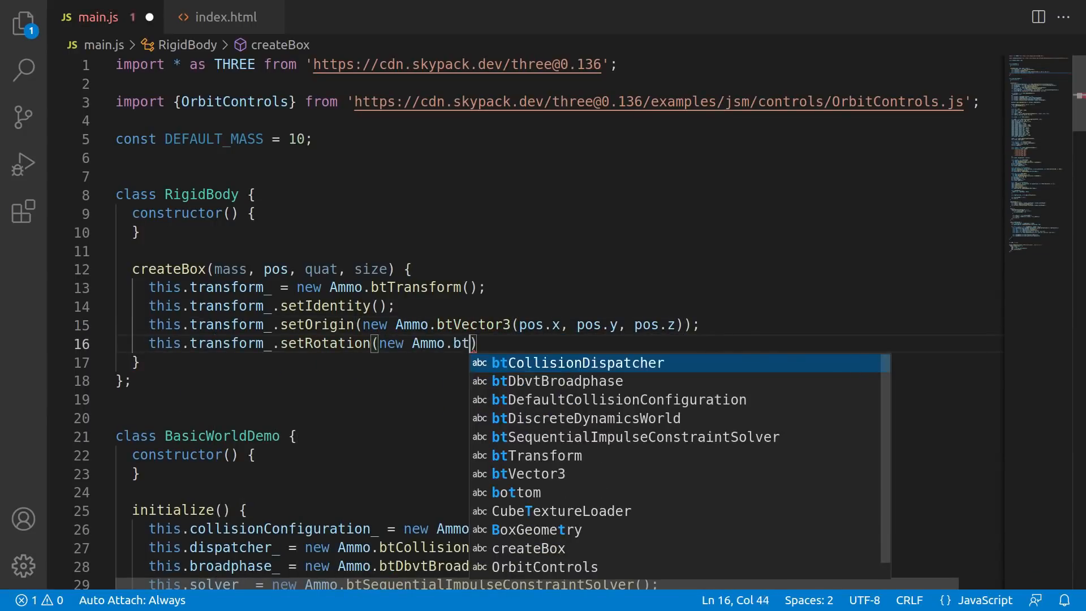
{"action": "type", "text": "Quaternion(quat.x, quat.y, quat.z, quat.w"}
{"action": "type", "text": "this.motionState_ = new Ammo.btDefaultMotionState(this.transform_);"}
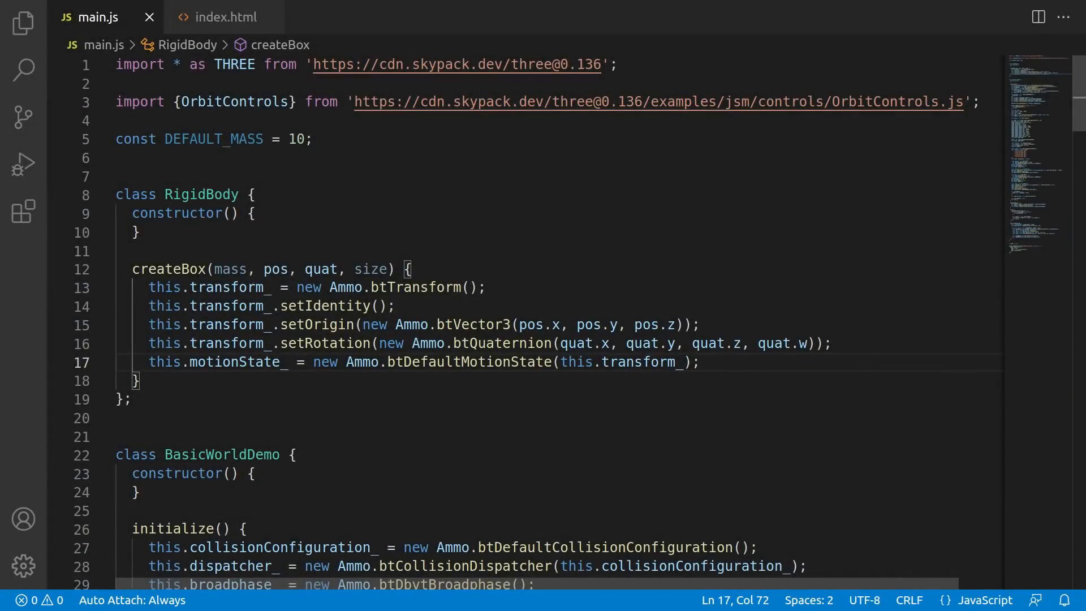
Build the half-size vector and a btBoxShape with 0.05 margin, then begin the inertia line
{"action": "type", "text": "const btS"}
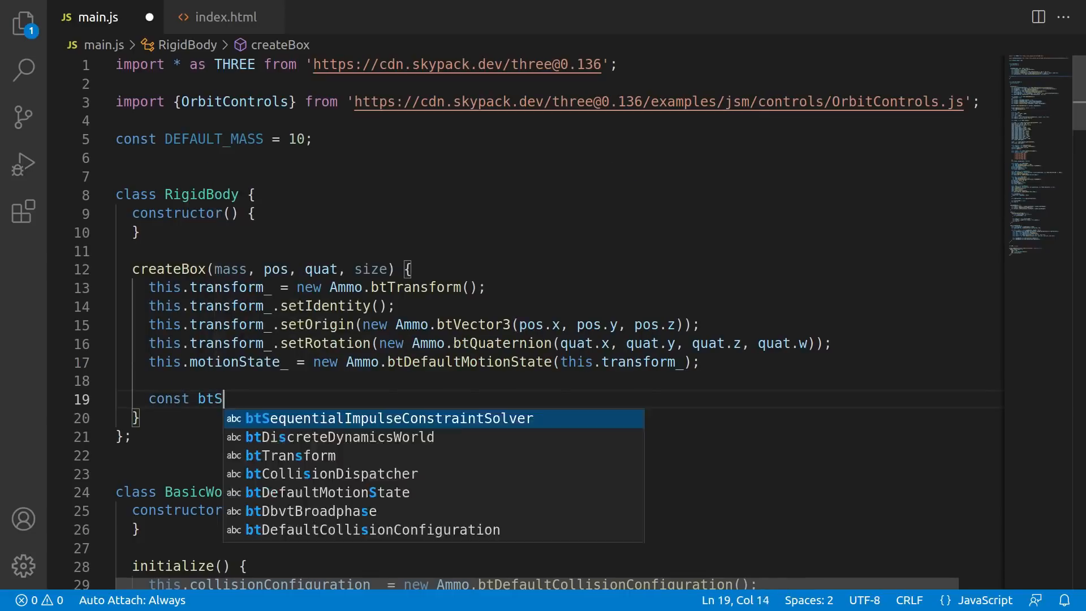
{"action": "type", "text": "ize = new Ammo.btVector3(size.x * 0"}
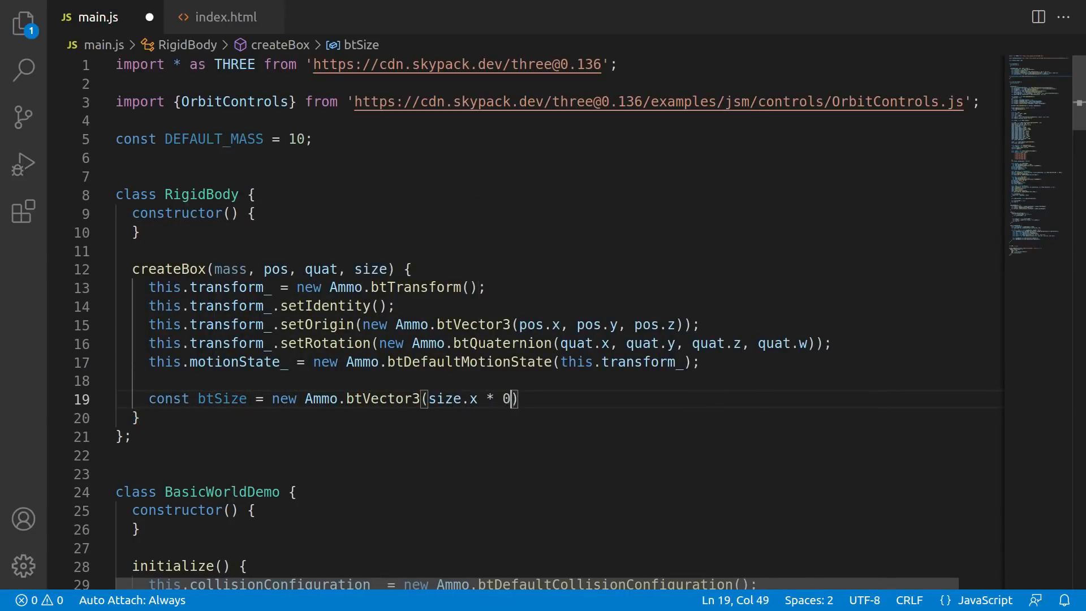
{"action": "type", "text": ".5, size.y * 0.5, size."}
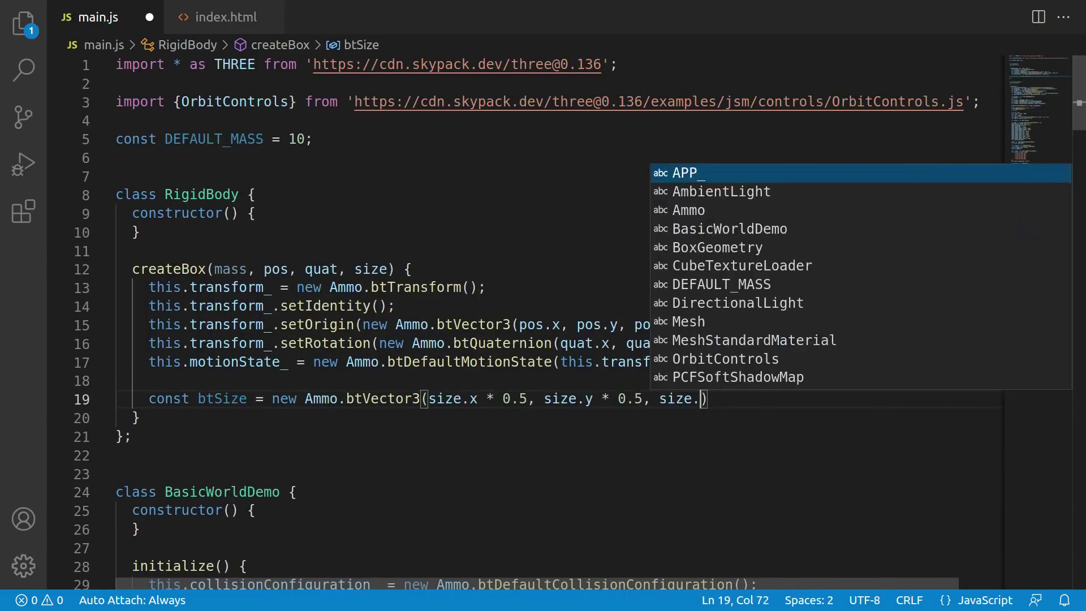
{"action": "key", "text": "Enter"}
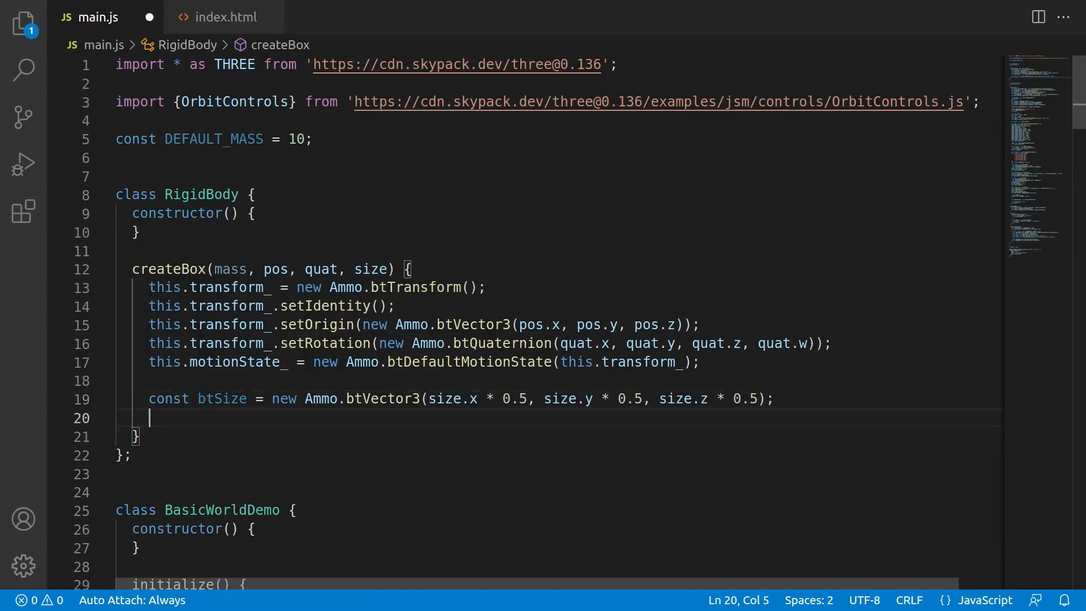
{"action": "type", "text": "this.shape_ = n"}
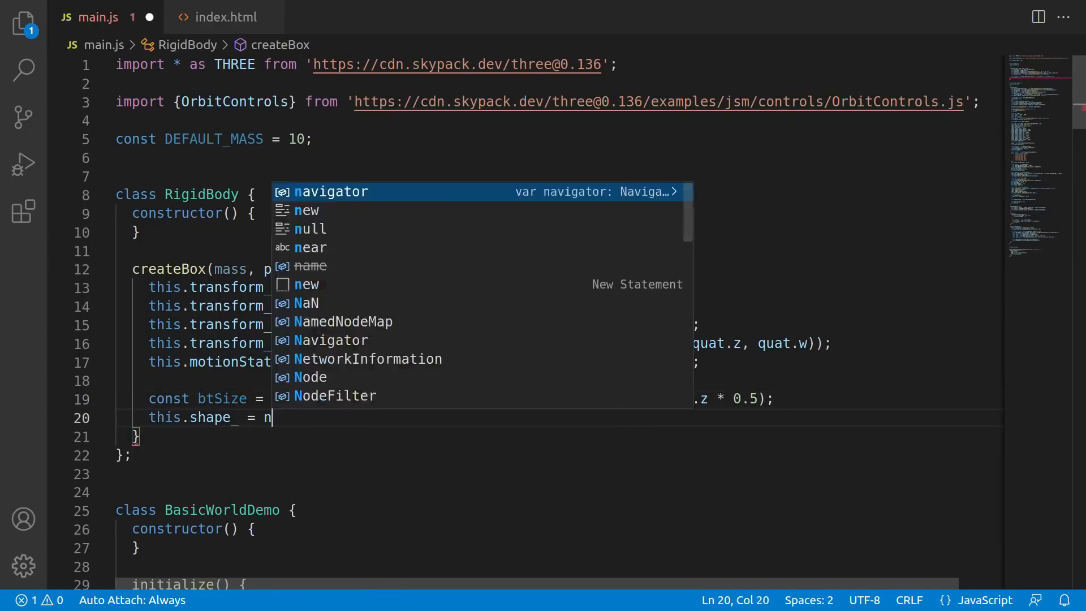
{"action": "type", "text": "new Ammo.btBoxShape(btSize);"}
{"action": "type", "text": "this.shap"}
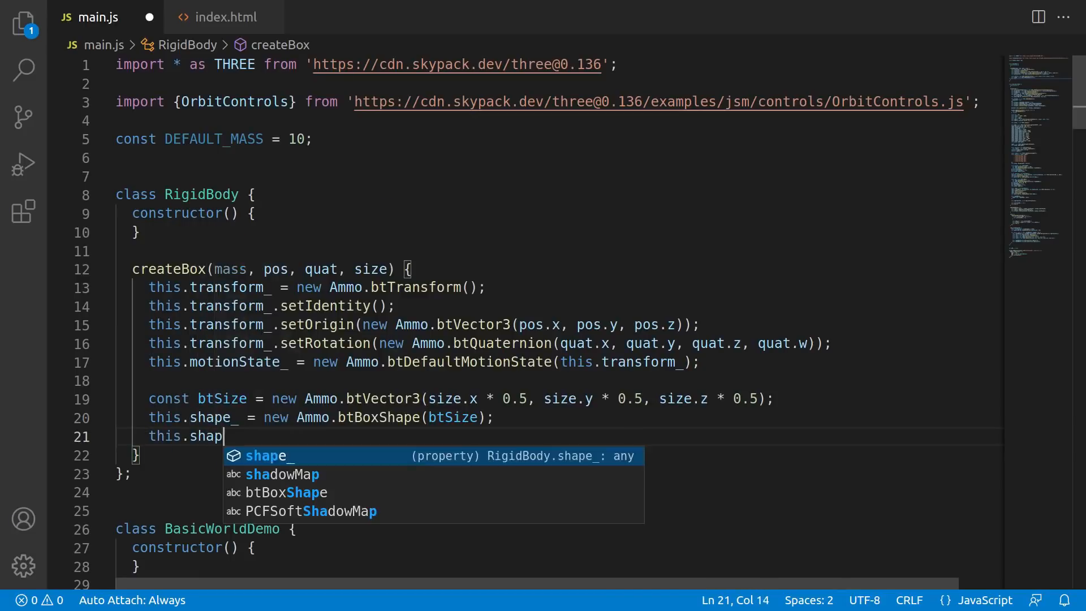
{"action": "type", "text": "e_.setMargin(0.05)"}
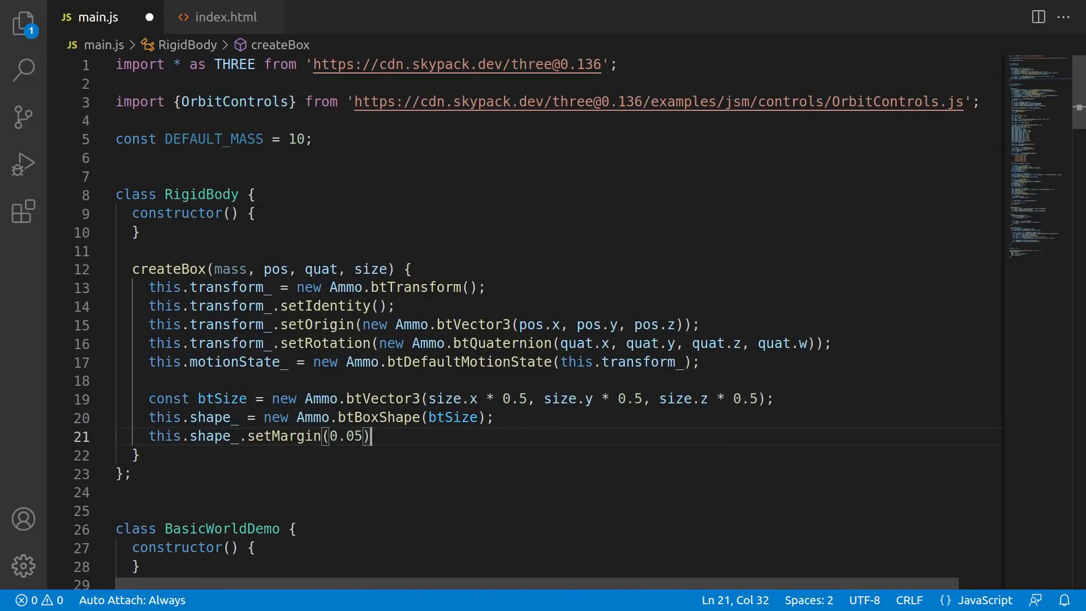
{"action": "type", "text": "thi"}
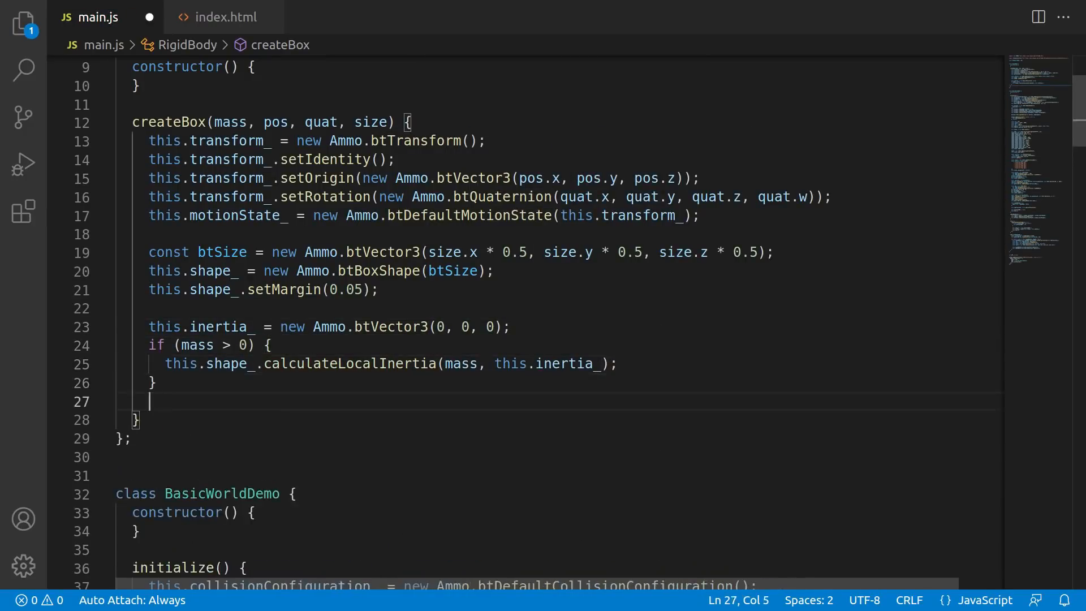
Create btRigidBodyConstructionInfo from mass, motionState_, shape_ and inertia_, then start this.body_
{"action": "type", "text": "this.info_"}
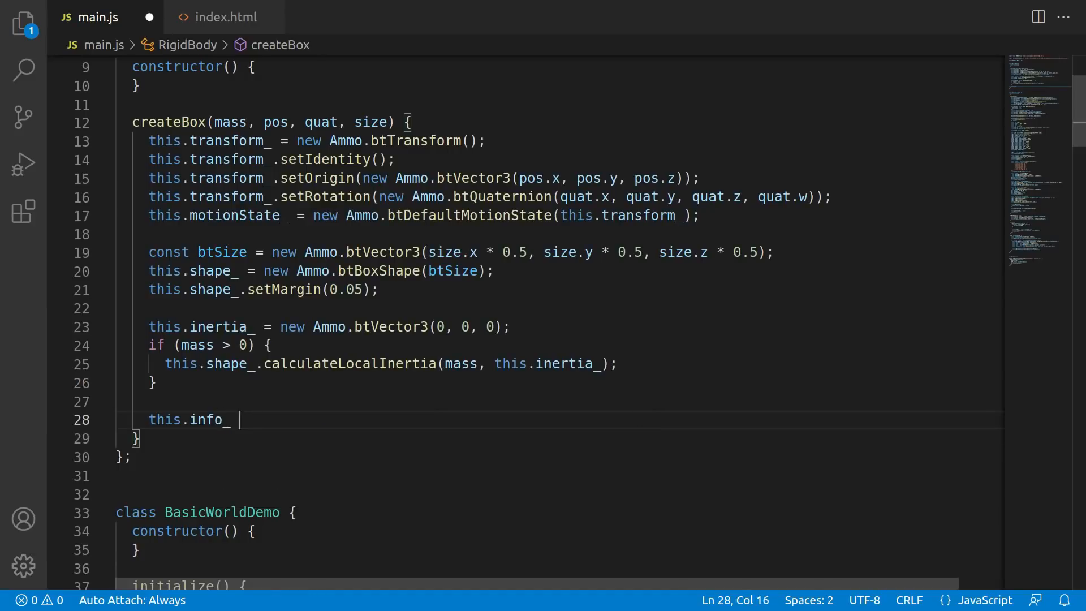
{"action": "type", "text": "= new Ammo.btRigid"}
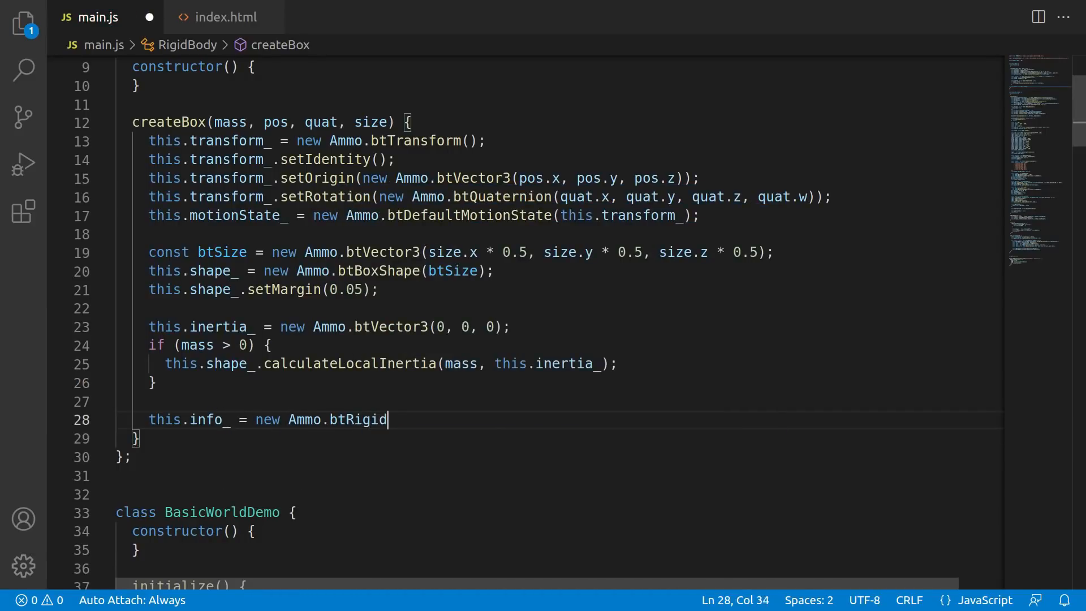
{"action": "type", "text": "BodyConstructionInfo("}
{"action": "type", "text": "mass,"}
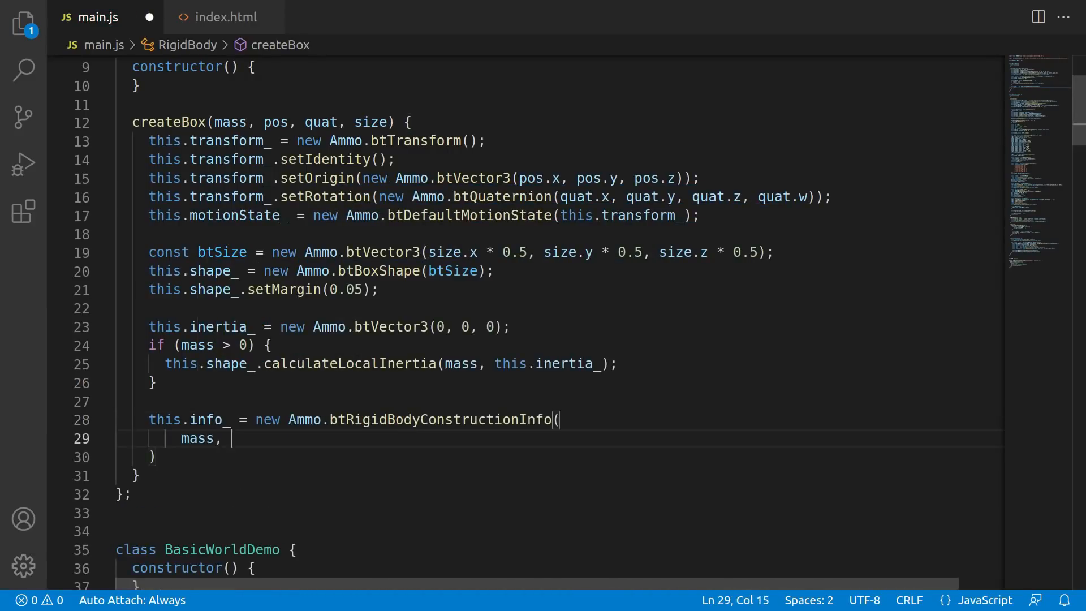
{"action": "type", "text": "this.motionState_, this."}
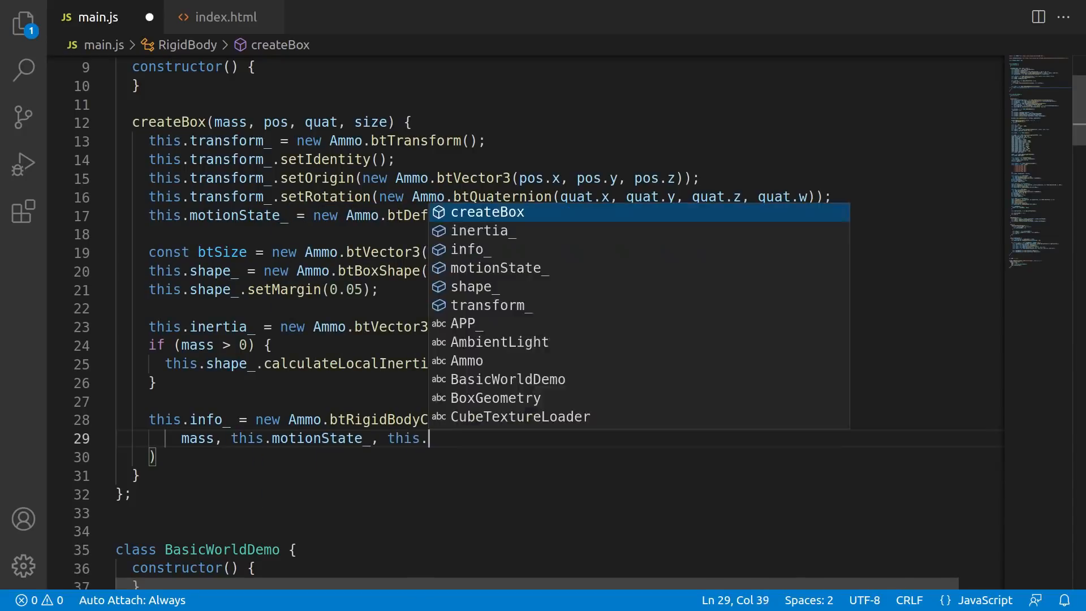
{"action": "type", "text": "shape_, this.inertia_);"}
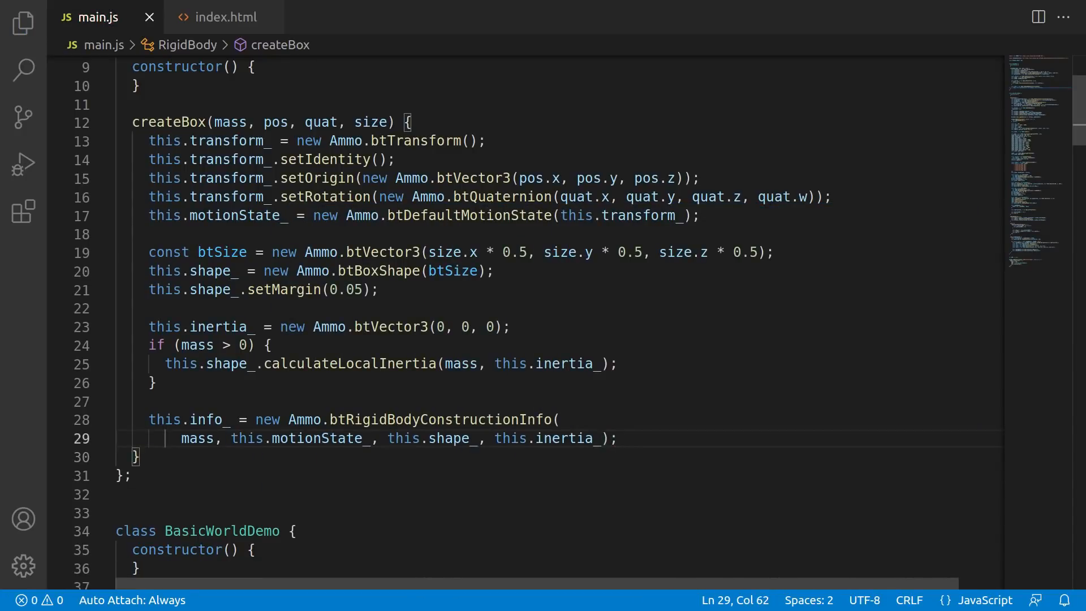
{"action": "type", "text": "this.body_ = new Ammo.btRigidBody(this.info_"}
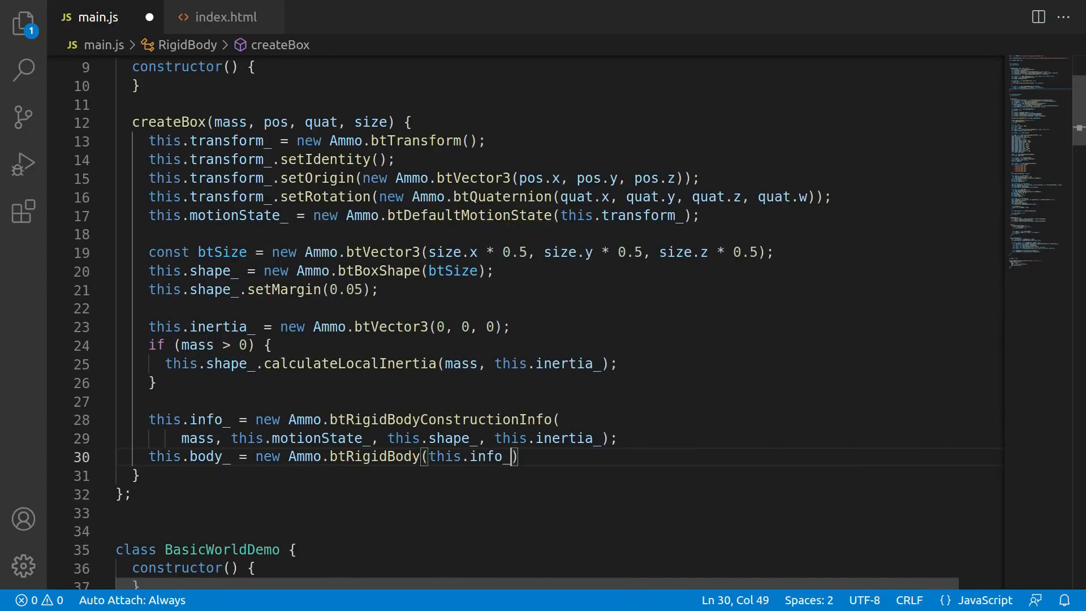
Add a closing semicolon to complete the rigid body statement
{"action": "type", "text": ";"}
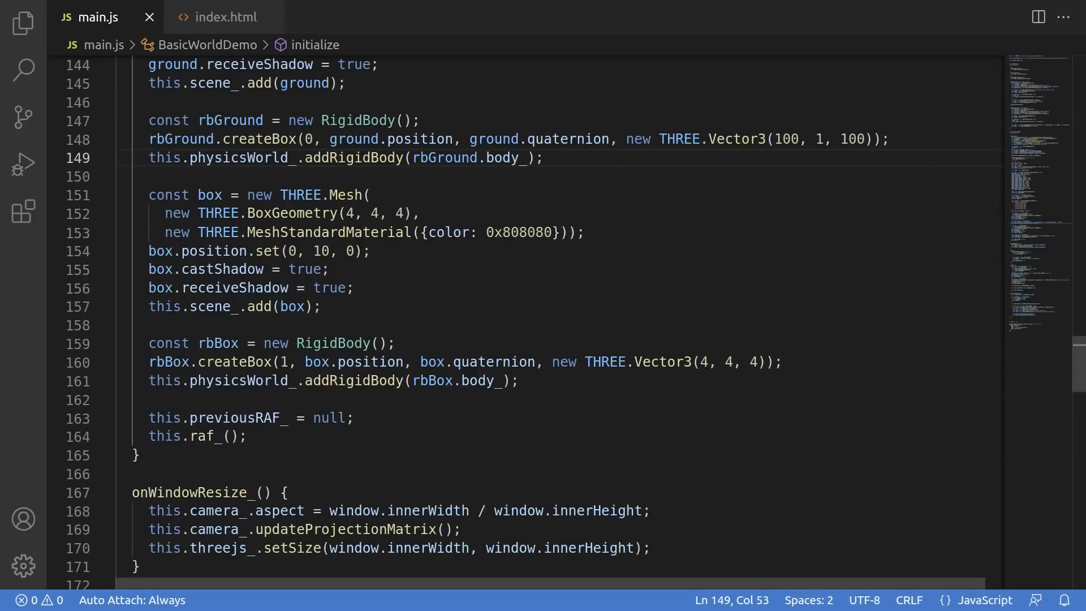
Add this.rigidBodies_ = [{mesh: box, rigidBody: rbBox}]; in initialize()
{"action": "type", "text": "this"}
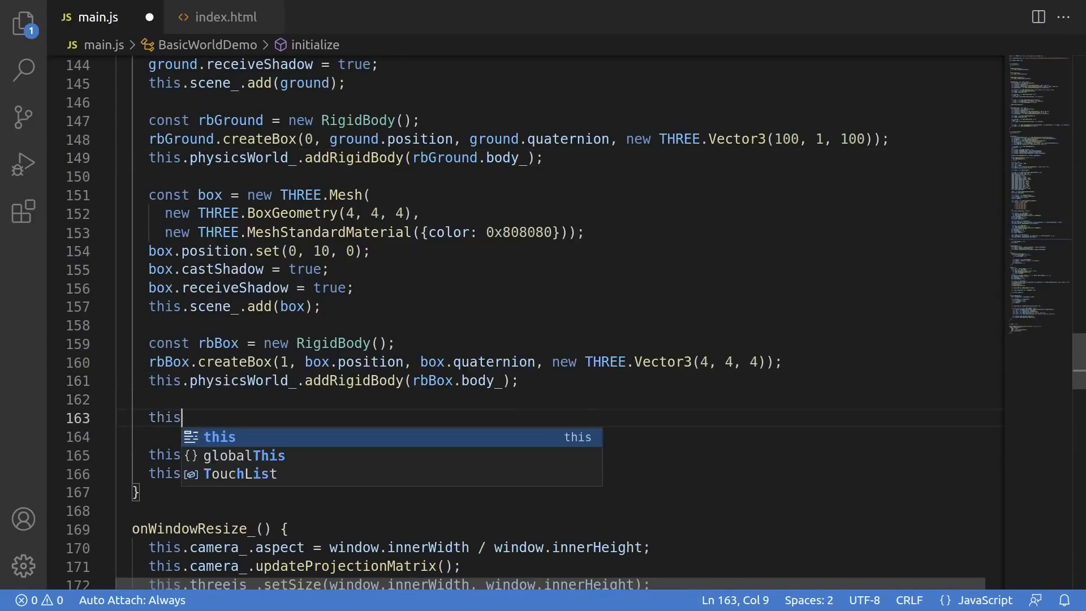
{"action": "type", "text": ".rigidBodi"}
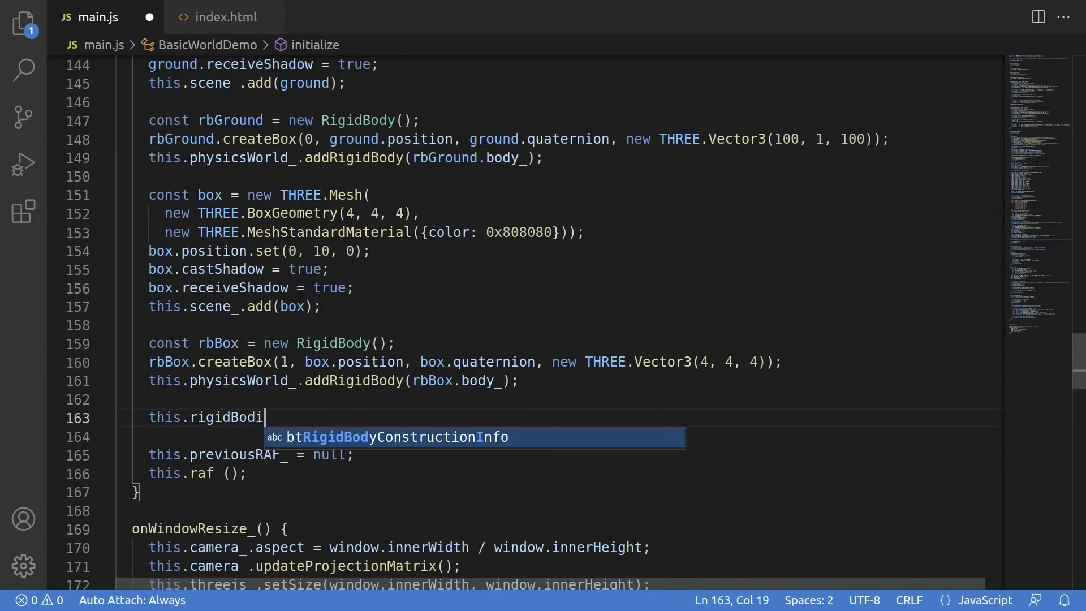
{"action": "type", "text": "es_ = []"}
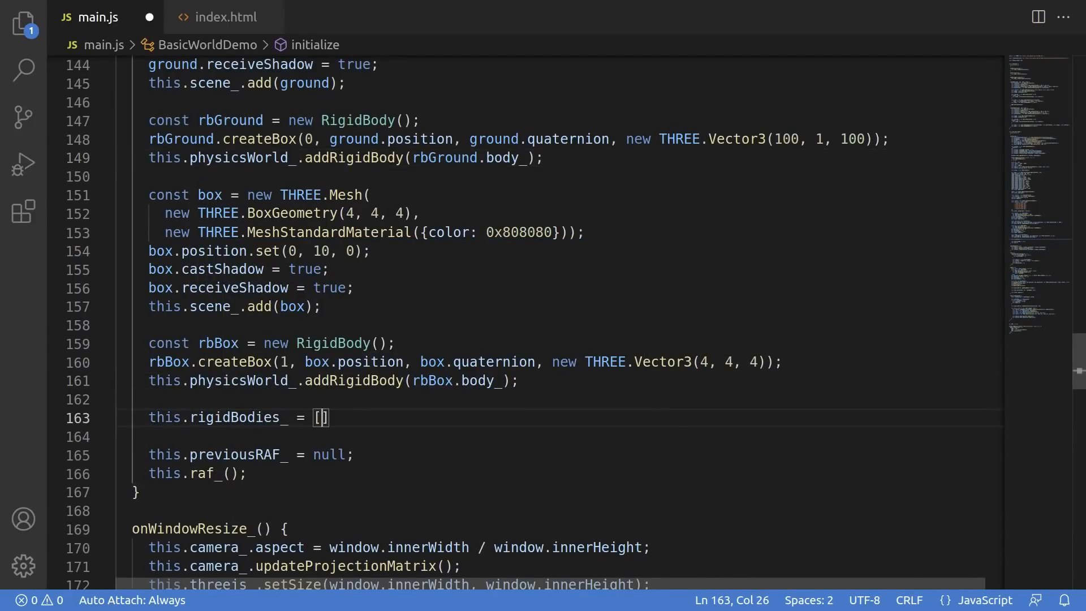
{"action": "type", "text": ";"}
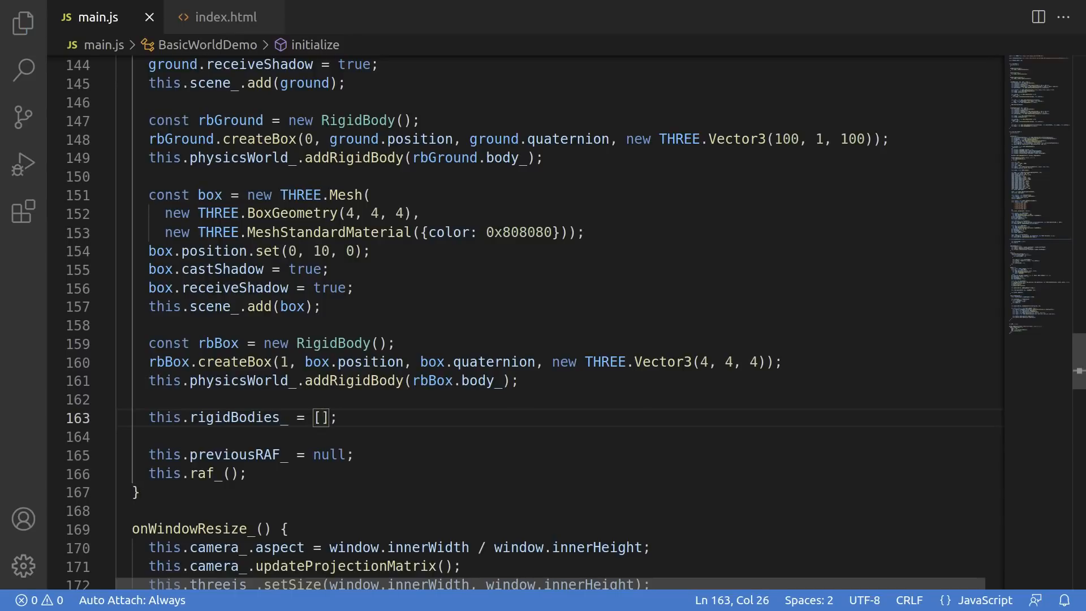
{"action": "type", "text": "{mesh:}"}
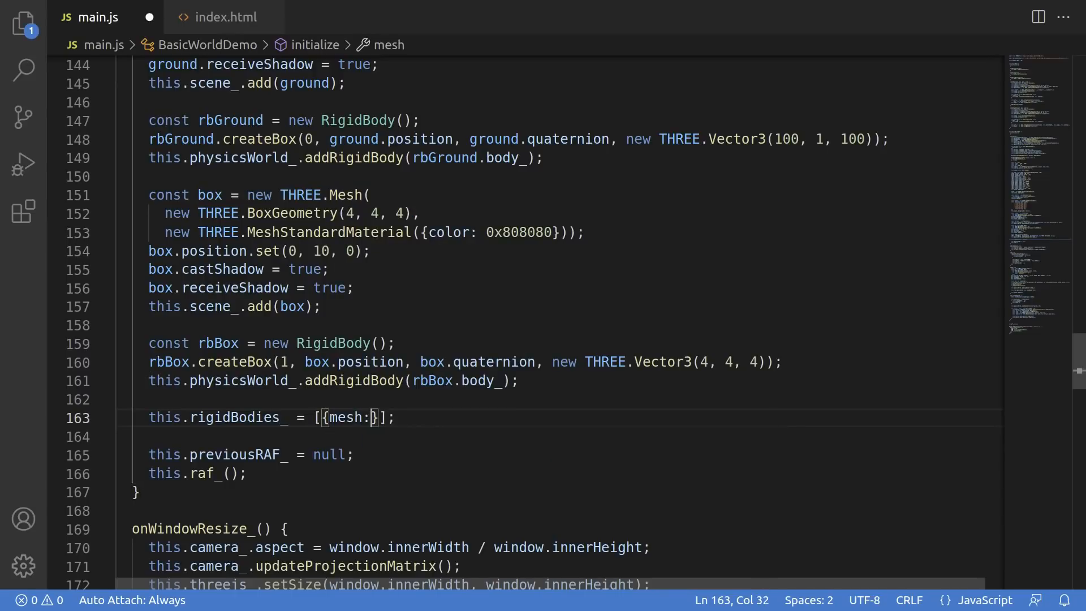
{"action": "type", "text": "box,"}
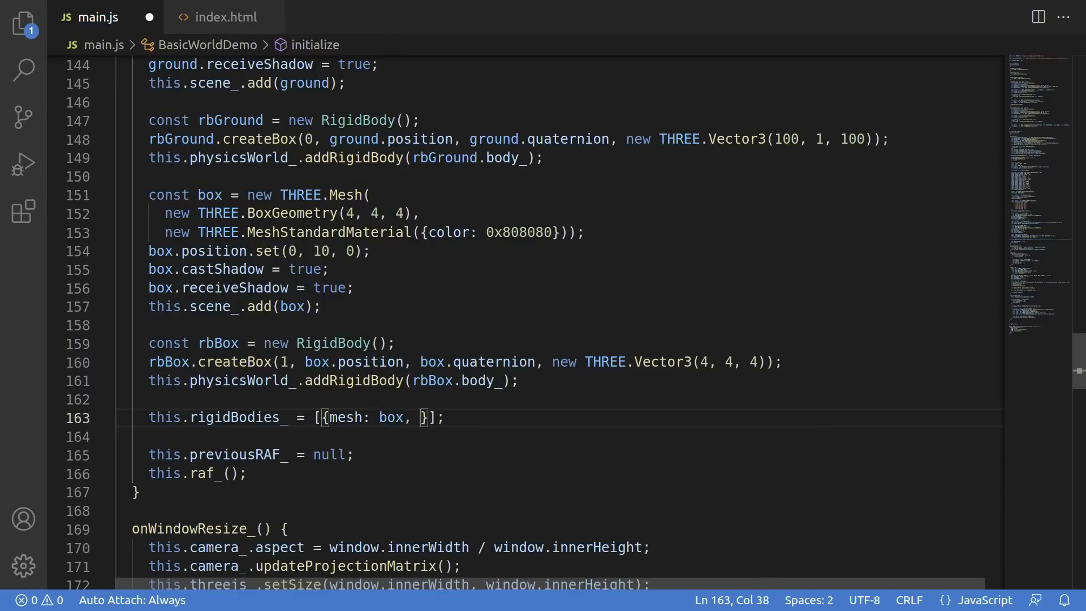
{"action": "type", "text": "rigidBody"}
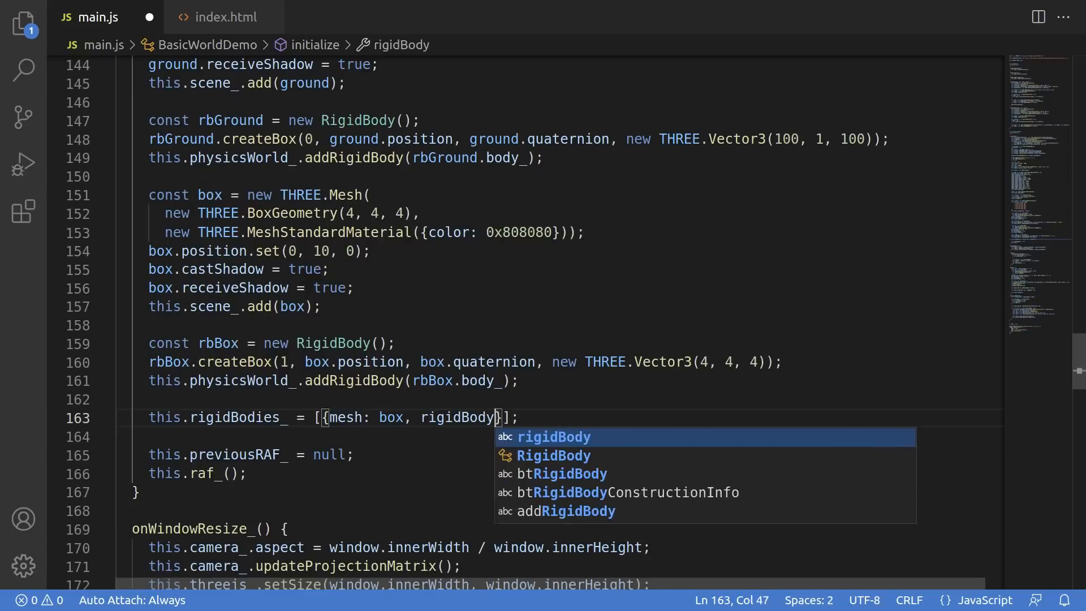
{"action": "type", "text": ": rbBox"}
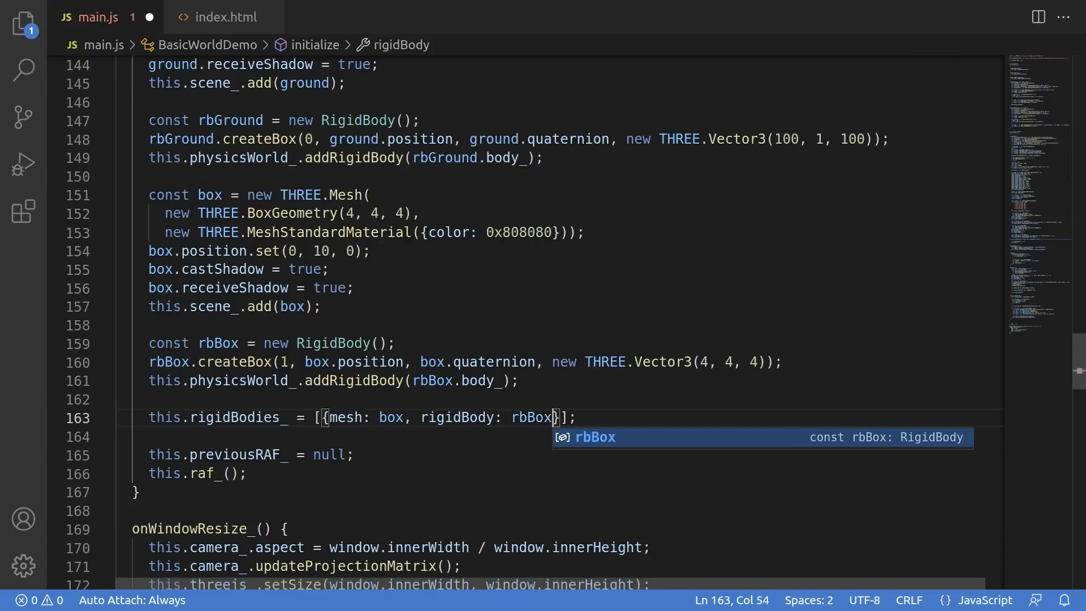
{"action": "key", "text": "Escape"}
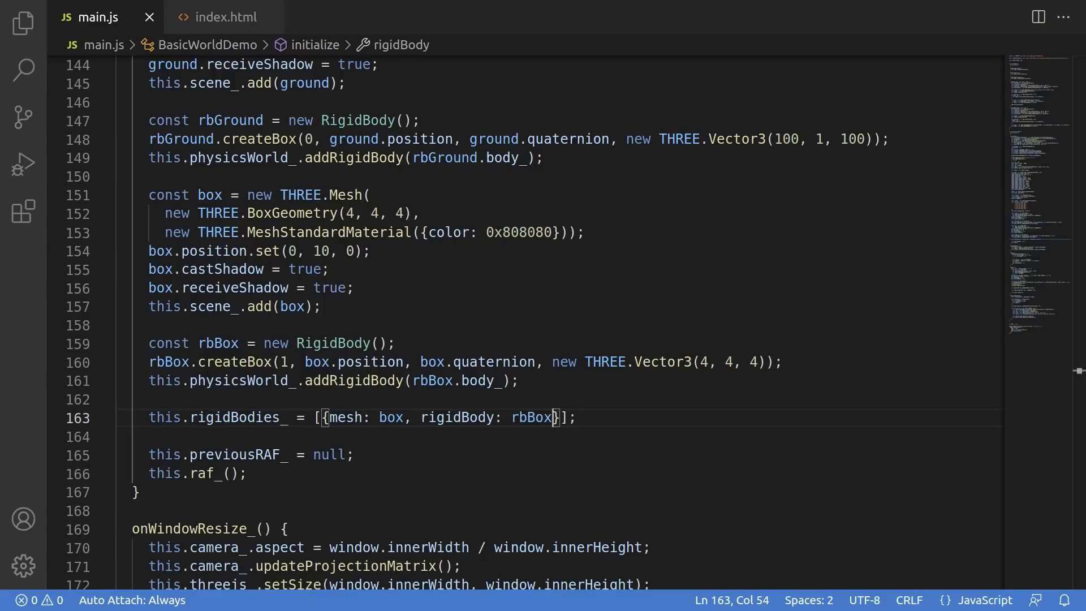
In step_, read each rigid body's world transform into tmpTransform_, build pos3, and copy it to the mesh position
{"action": "scroll", "scroll_direction": "down", "scroll_amount": 3}
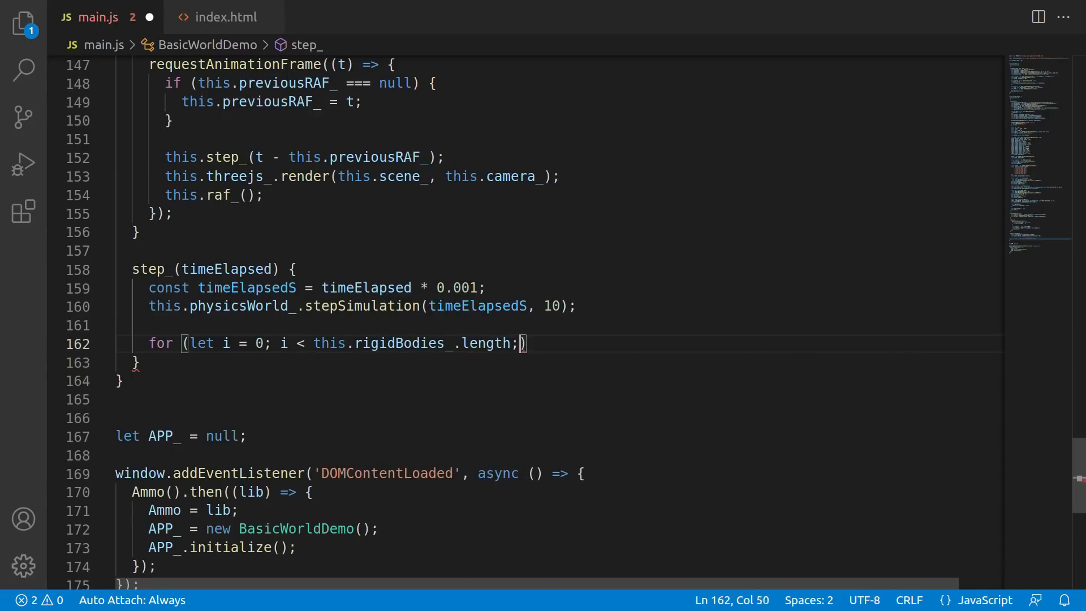
{"action": "type", "text": "this.rigidBodies_[i]."}
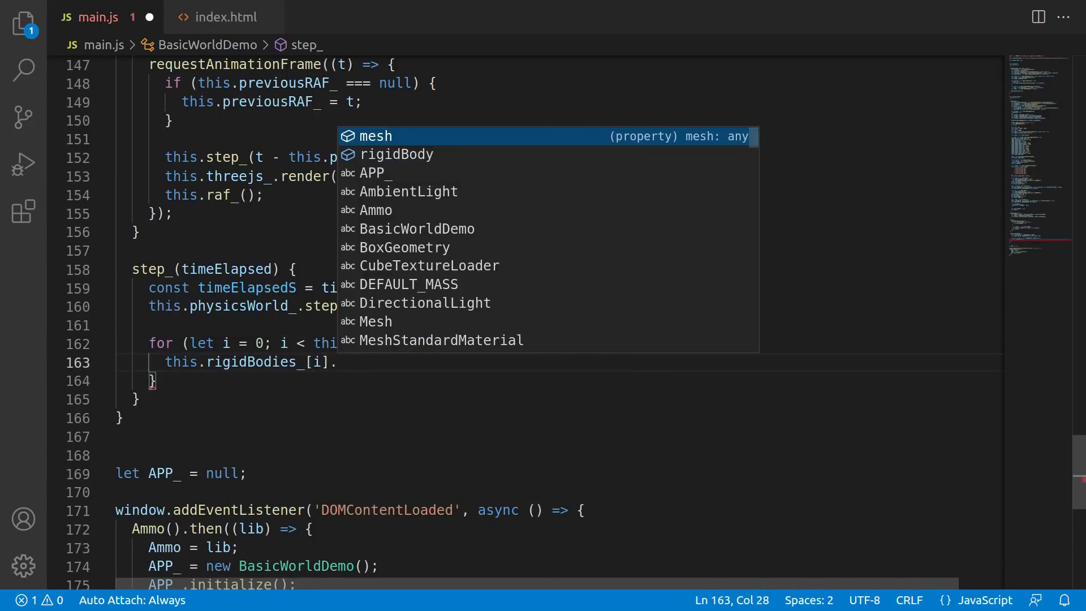
{"action": "type", "text": ".rigidBody.motionState_.getWorldTransform(thi"}
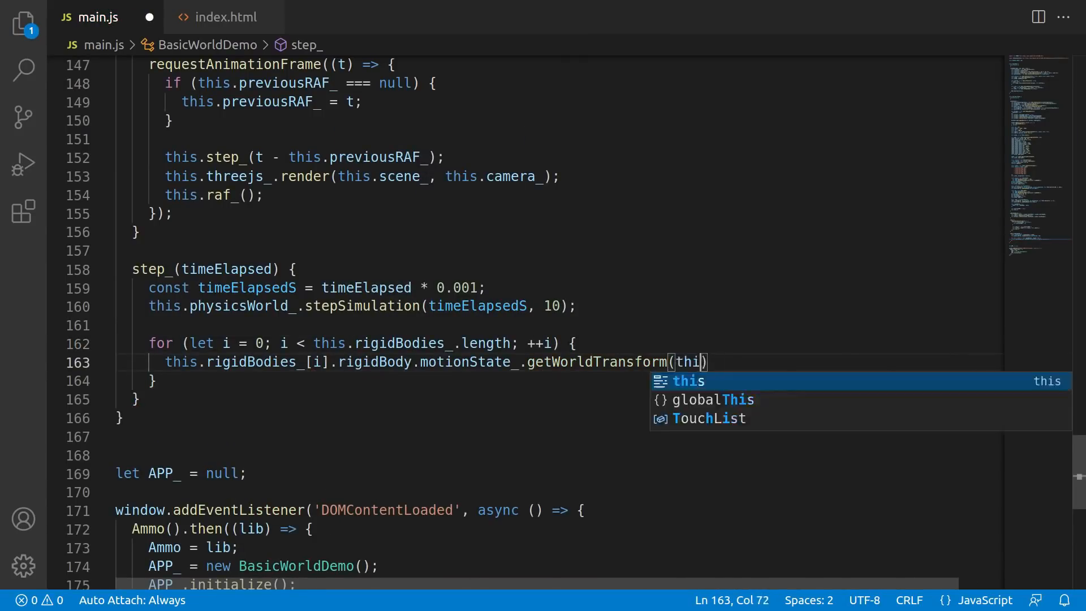
{"action": "type", "text": ".tmpTransform_);"}
{"action": "type", "text": "const"}
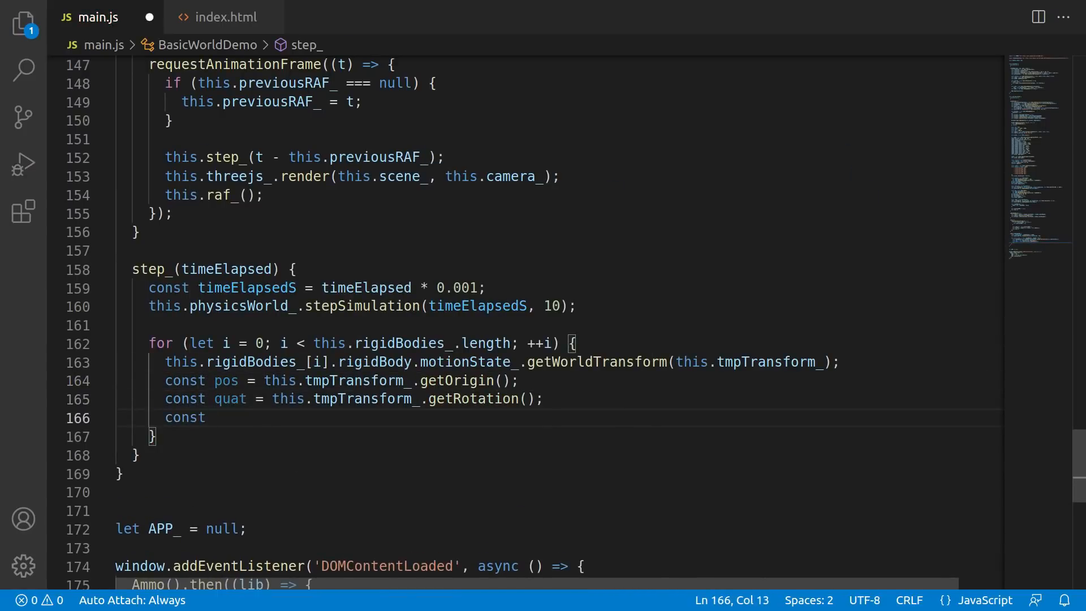
{"action": "type", "text": "pos3 = new THREE.Vector3(pos.x(), pos.y(), pos.z());"}
{"action": "type", "text": "const quat3 = new THREE.Quaternion(quat.x(), quat.y(), quat.z(), quat.w());"}
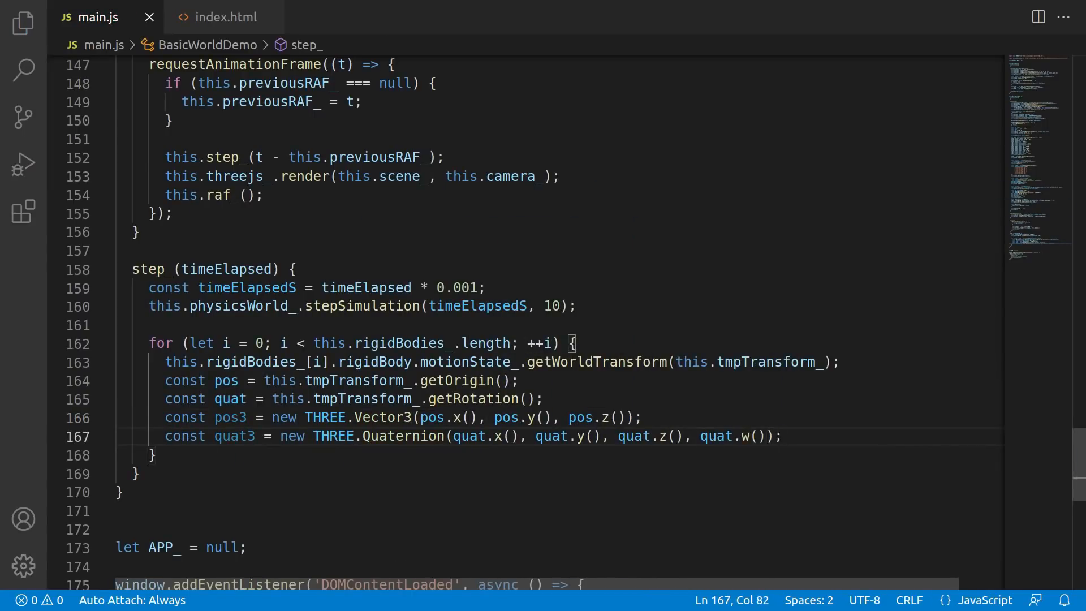
{"action": "type", "text": "this.rigidBodies_[i].mesh.position.copy"}
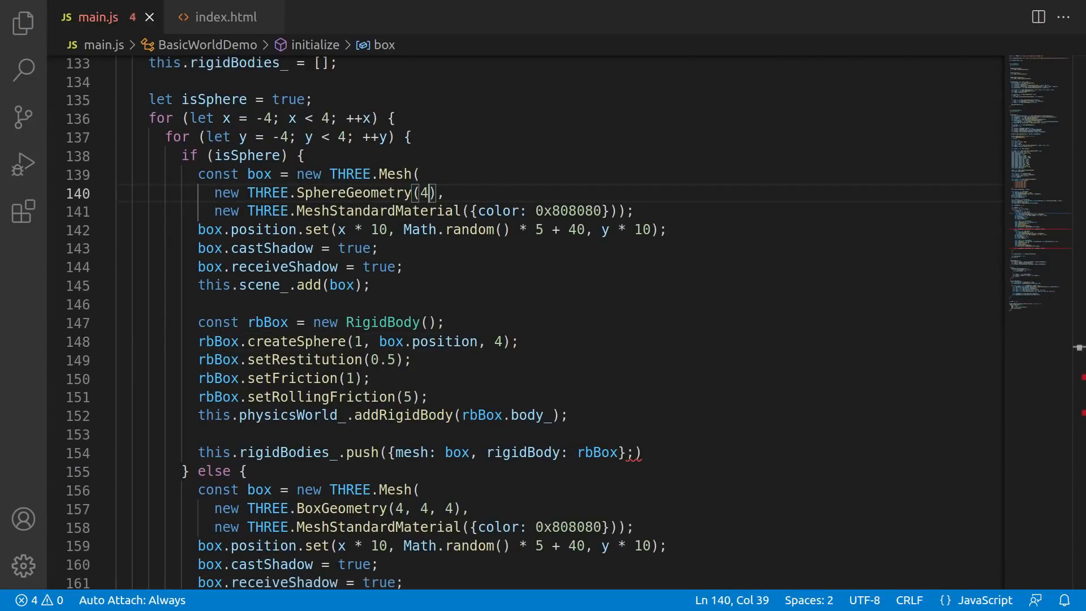
Scroll up through main.js toward the RigidBody class
{"action": "scroll", "scroll_direction": "up", "scroll_amount": 3}
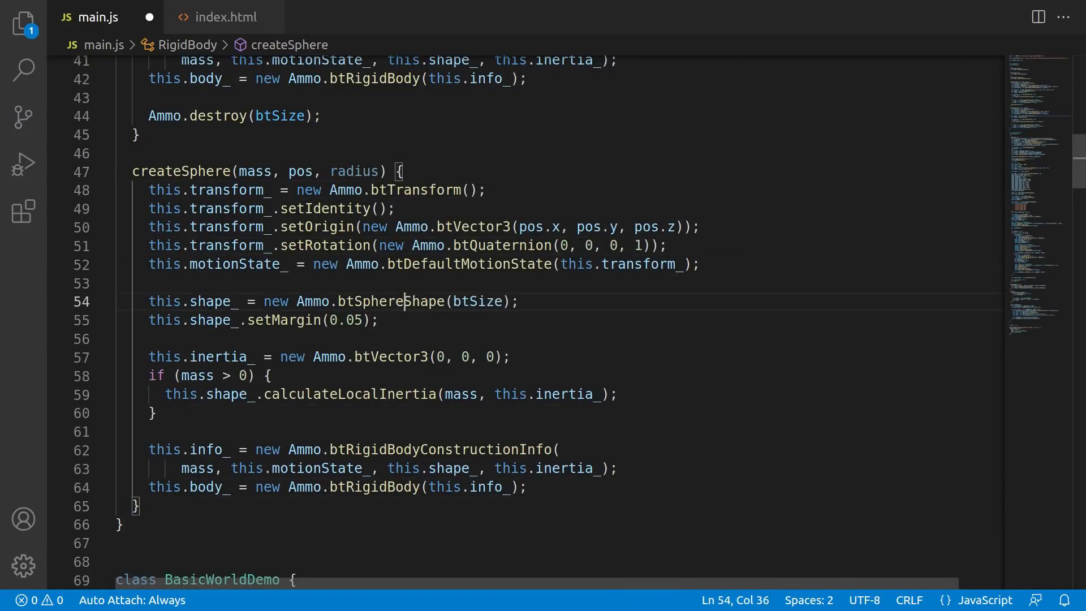
Start typing radius in place of btSize in createSphere's btSphereShape call
{"action": "type", "text": "r"}
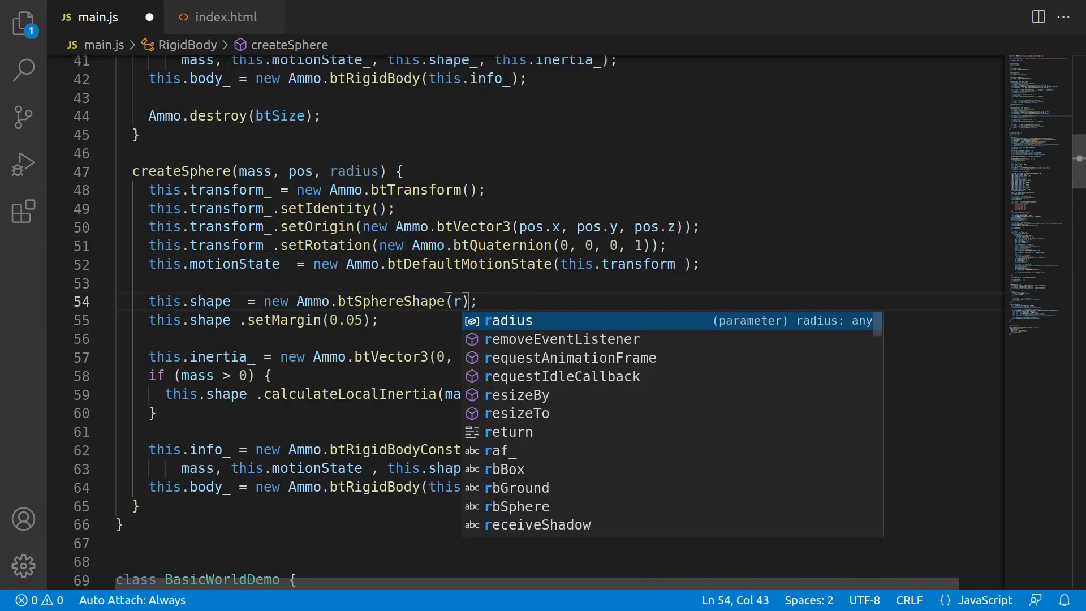